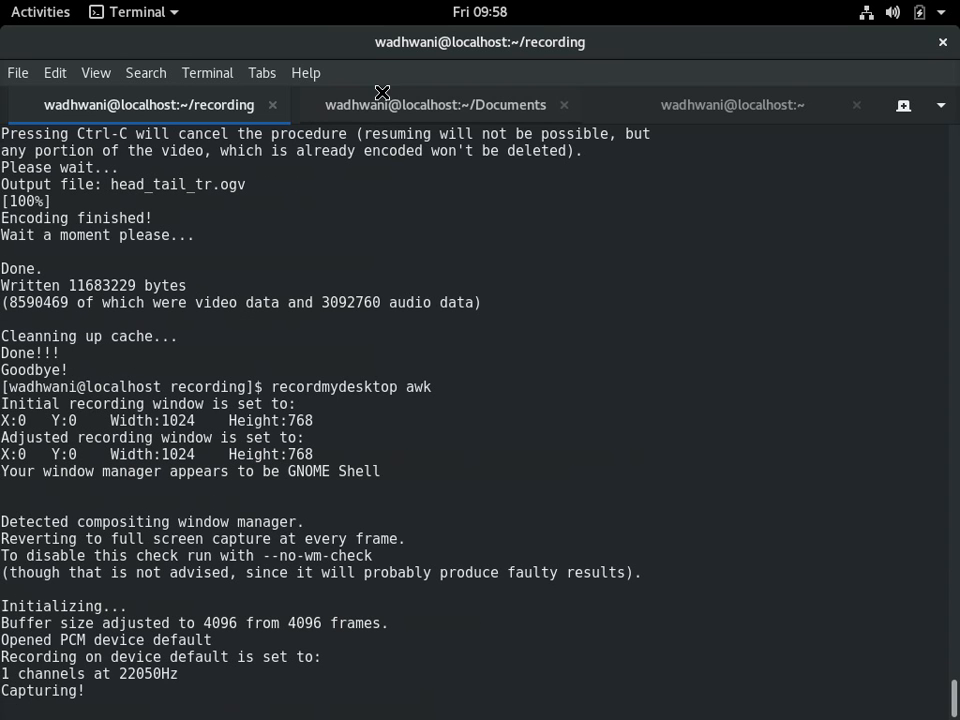
# Return to the terminal's Documents session and print the saldata file with cat
pyautogui.press('alt+Tab')
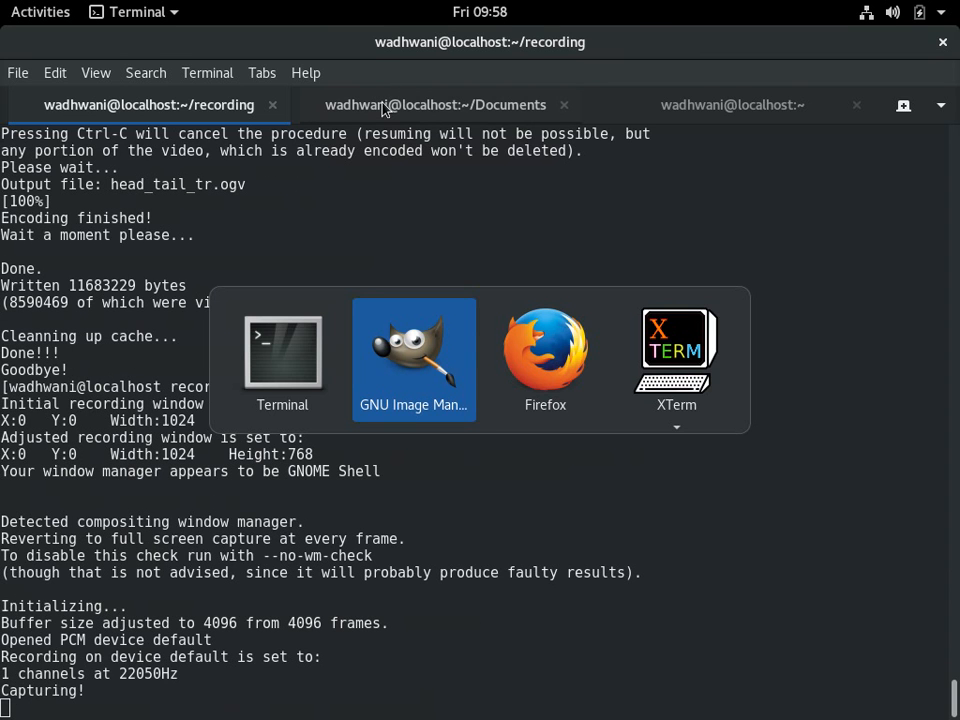
pyautogui.click(412, 356)
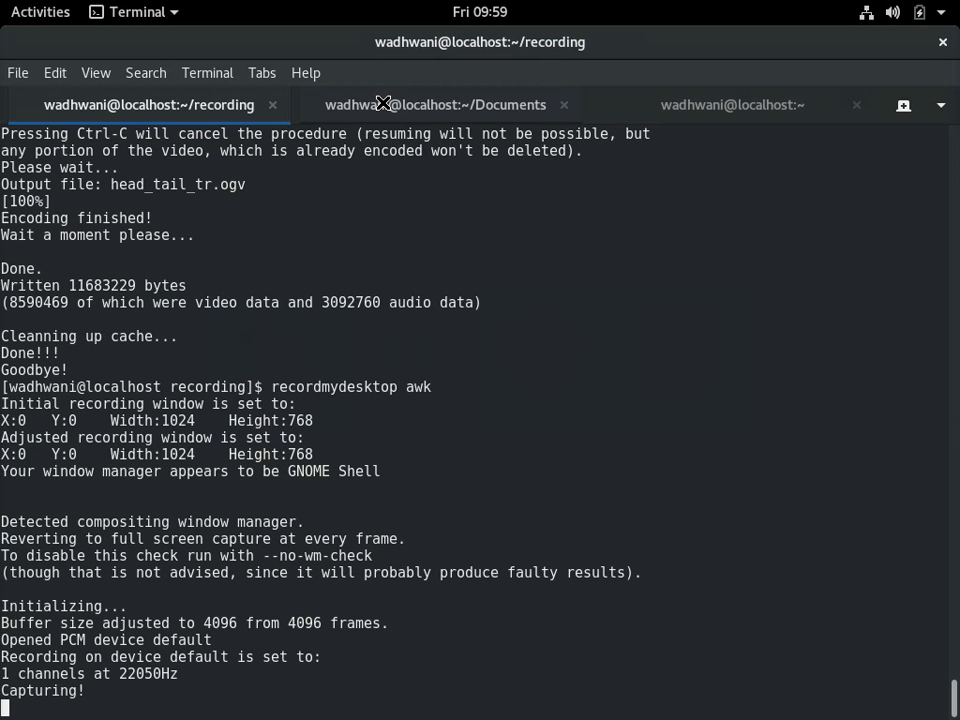
pyautogui.click(434, 104)
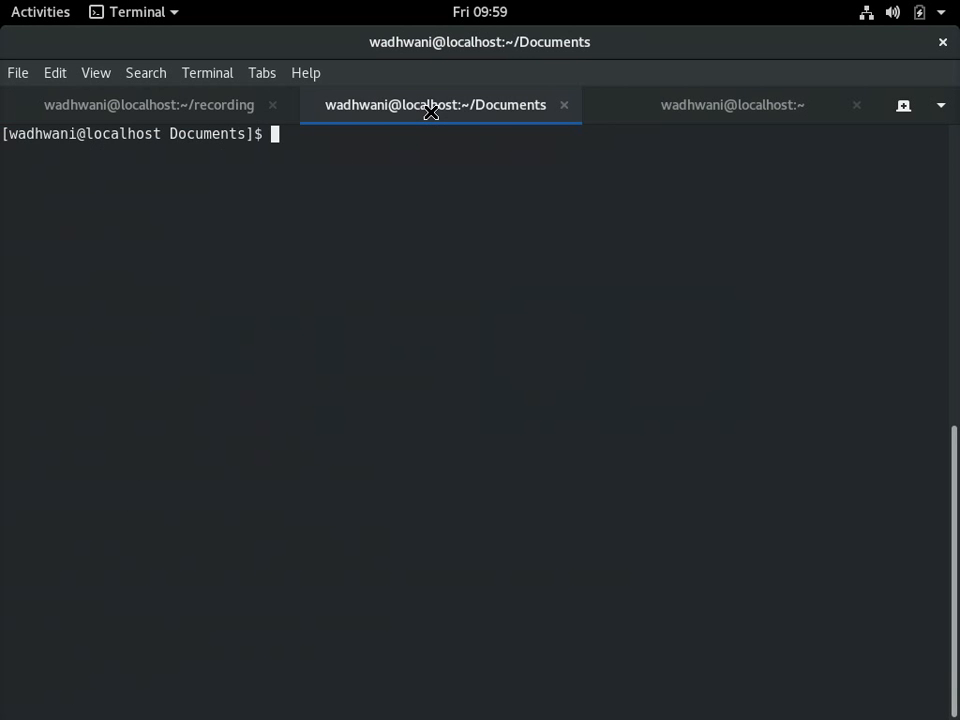
pyautogui.moveTo(434, 104)
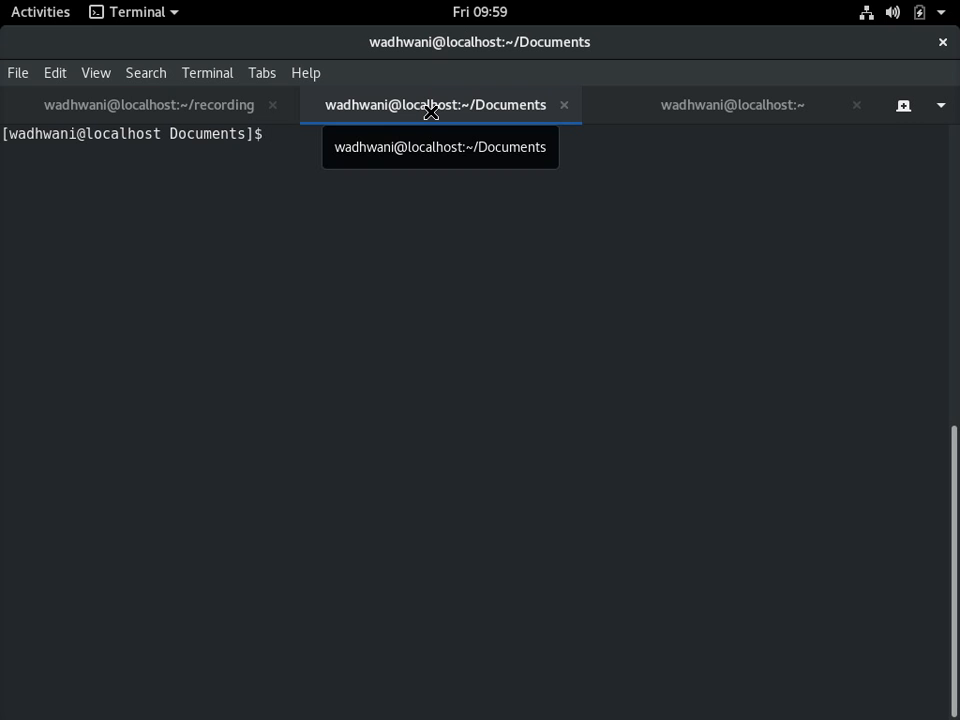
pyautogui.write('cat s')
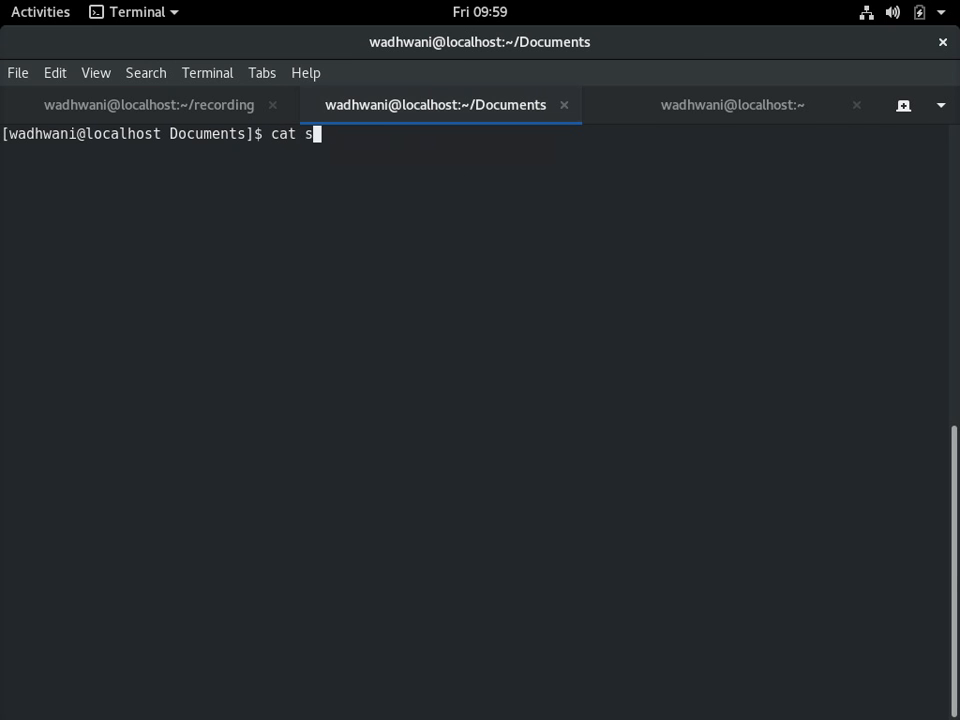
pyautogui.press('Return')
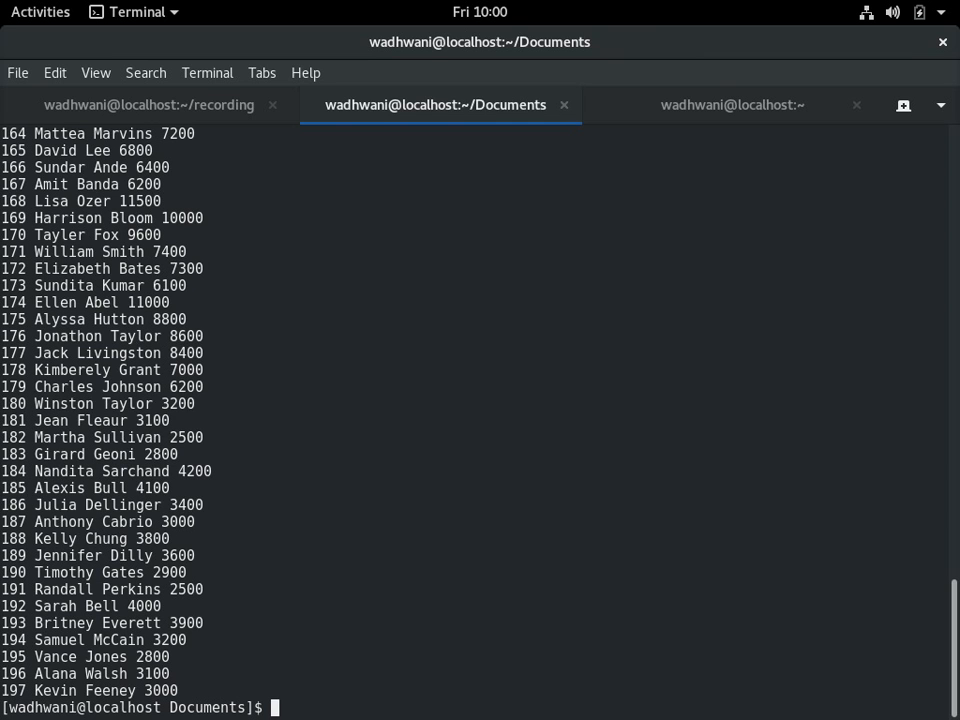
# Display employees_table.csv with cat, then show saldata again
pyautogui.write('cat e')
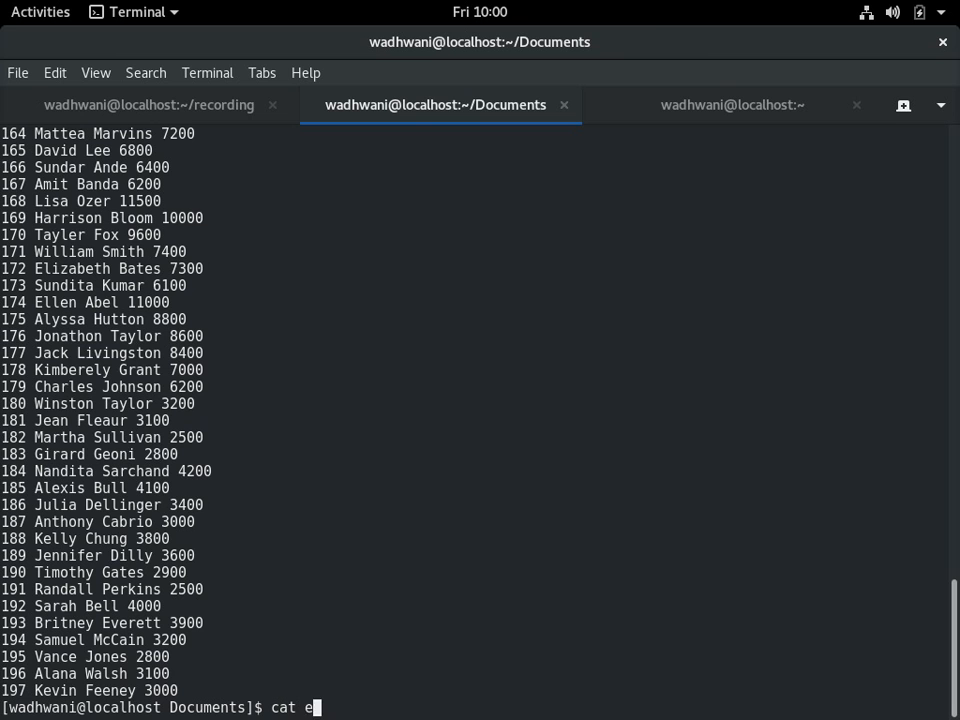
pyautogui.write('mployees_table.csv')
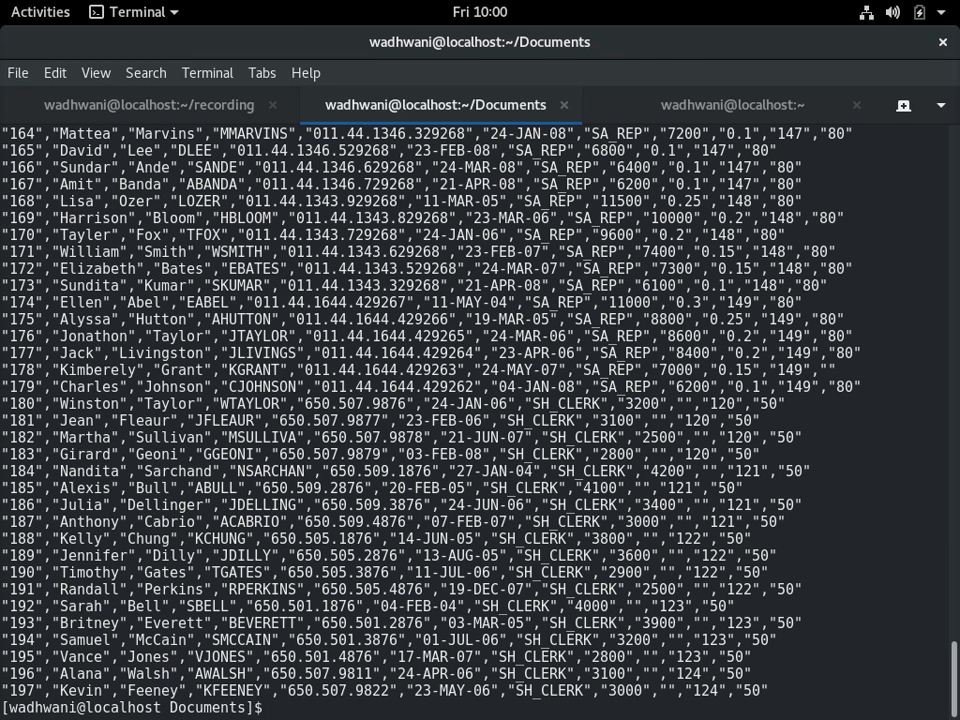
pyautogui.write('cat employees_table.csv')
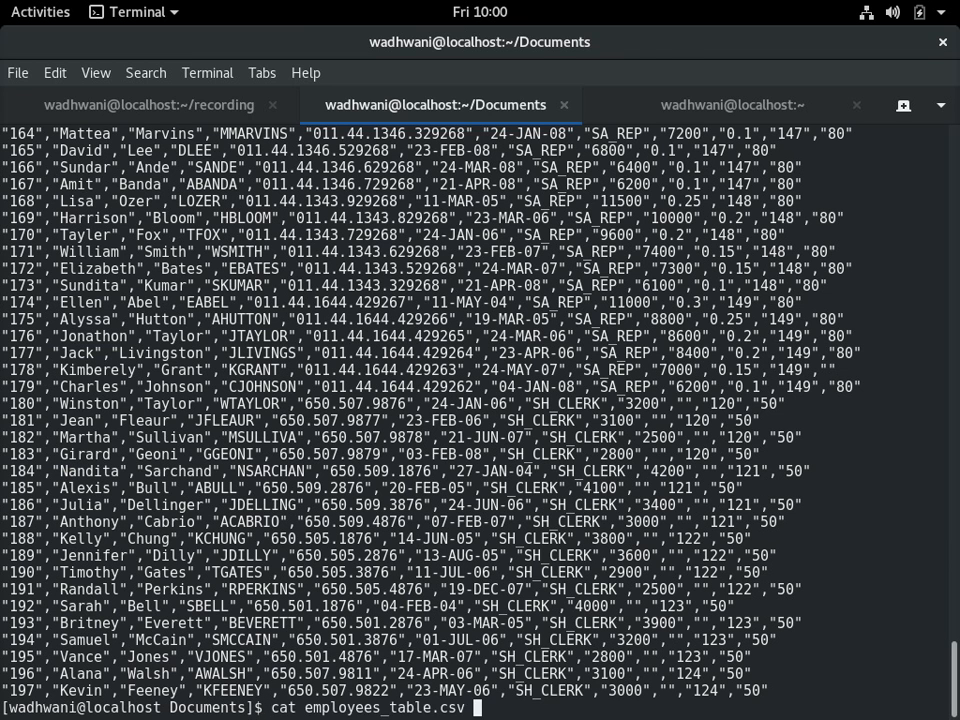
pyautogui.write('saldata')
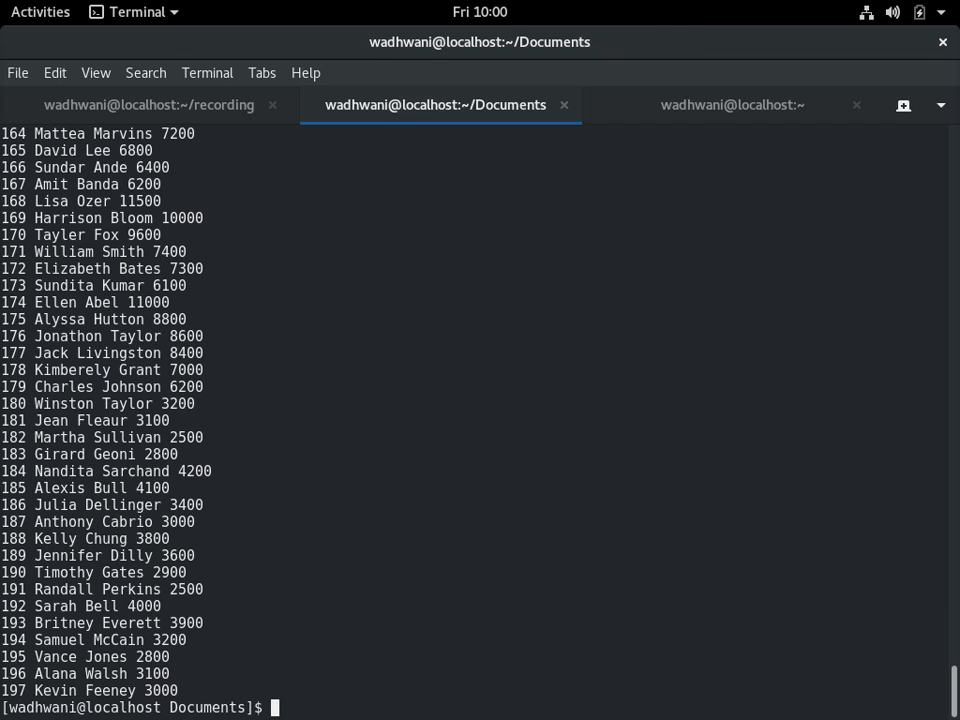
# Run awk '{print $4}' saldata to list only the salary column
pyautogui.write('p')
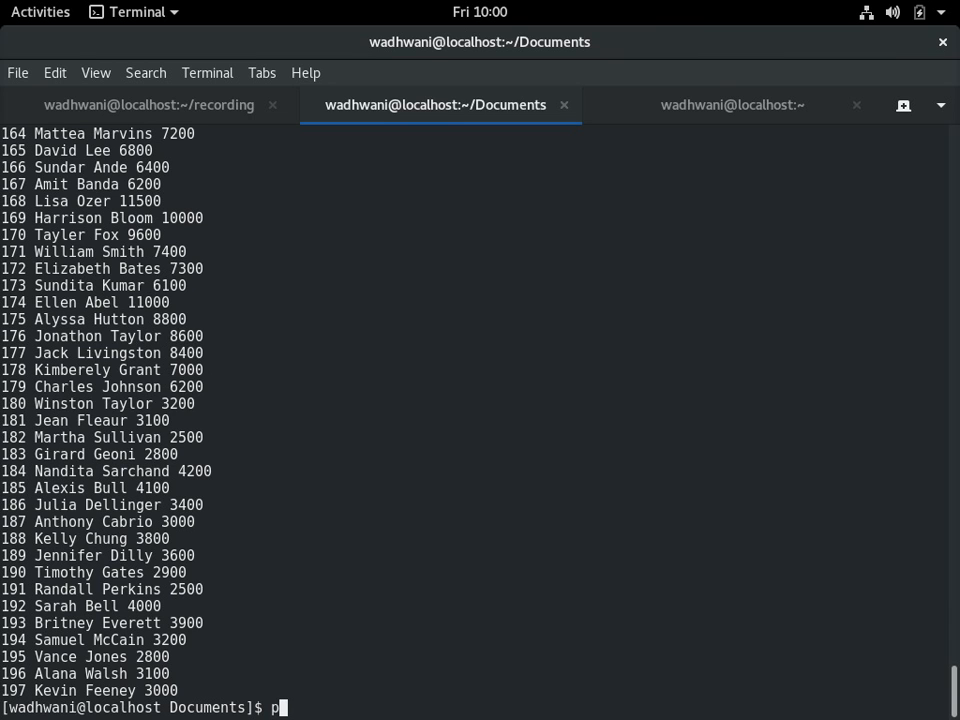
pyautogui.press('BackSpace')
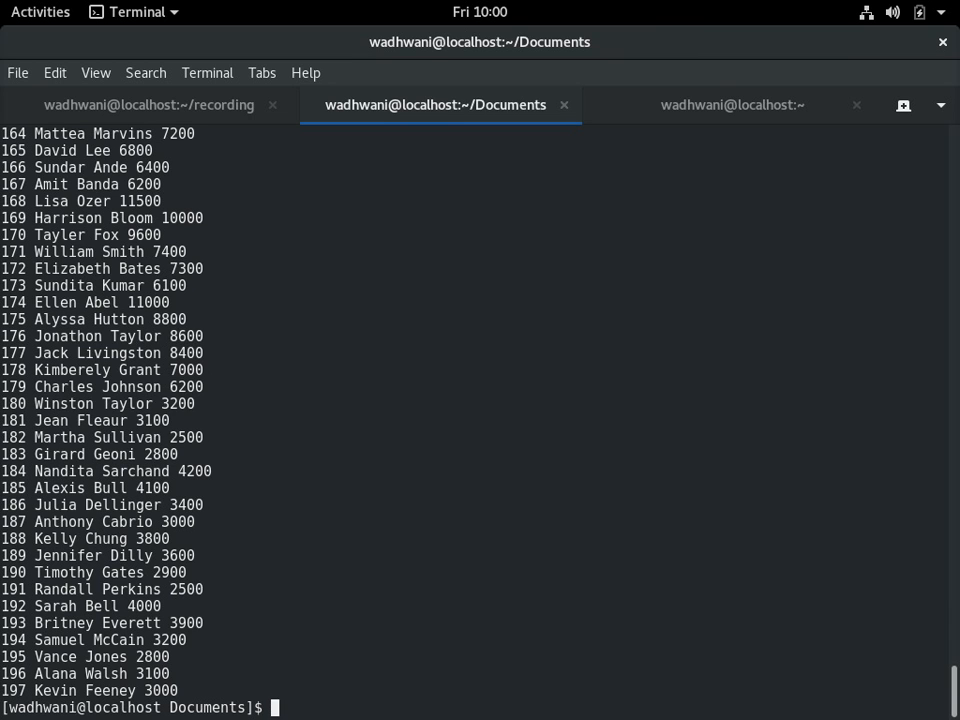
pyautogui.write('aw')
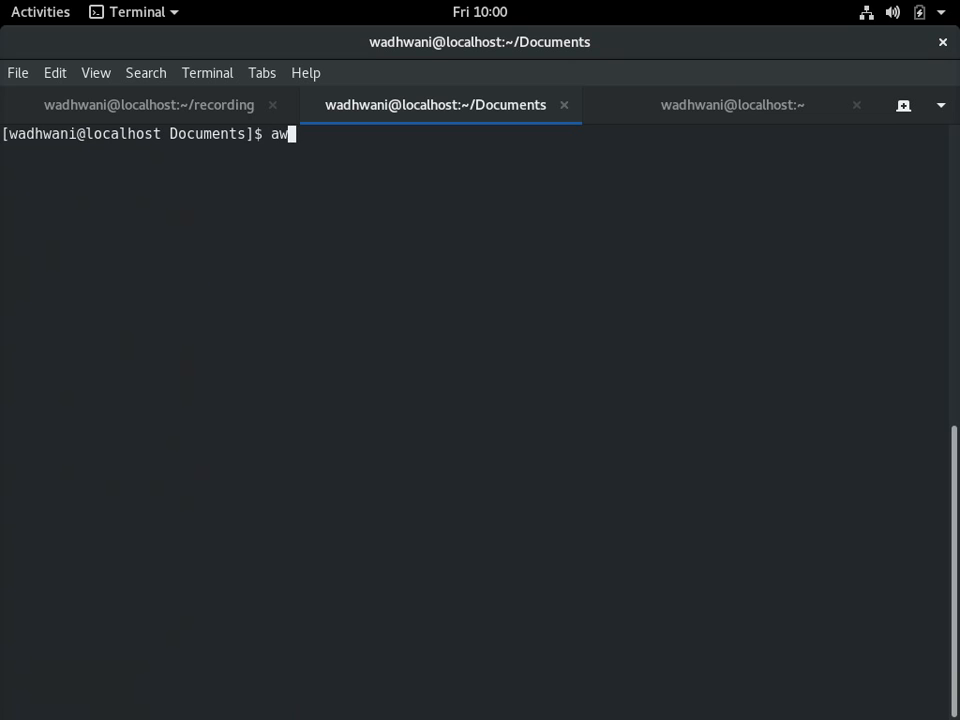
pyautogui.write('k')
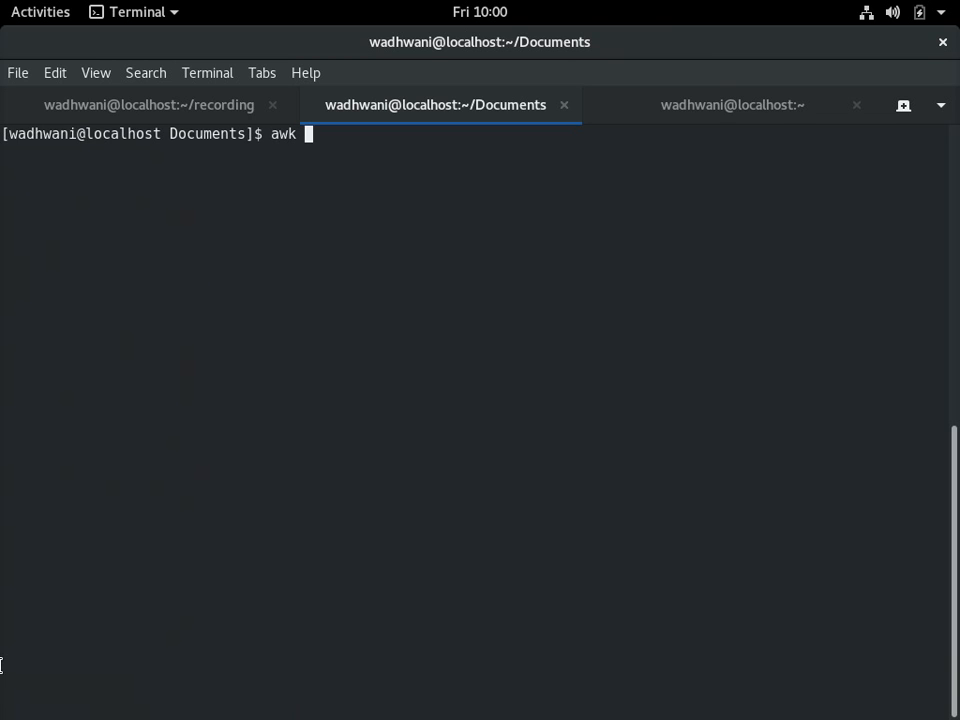
pyautogui.write("'")
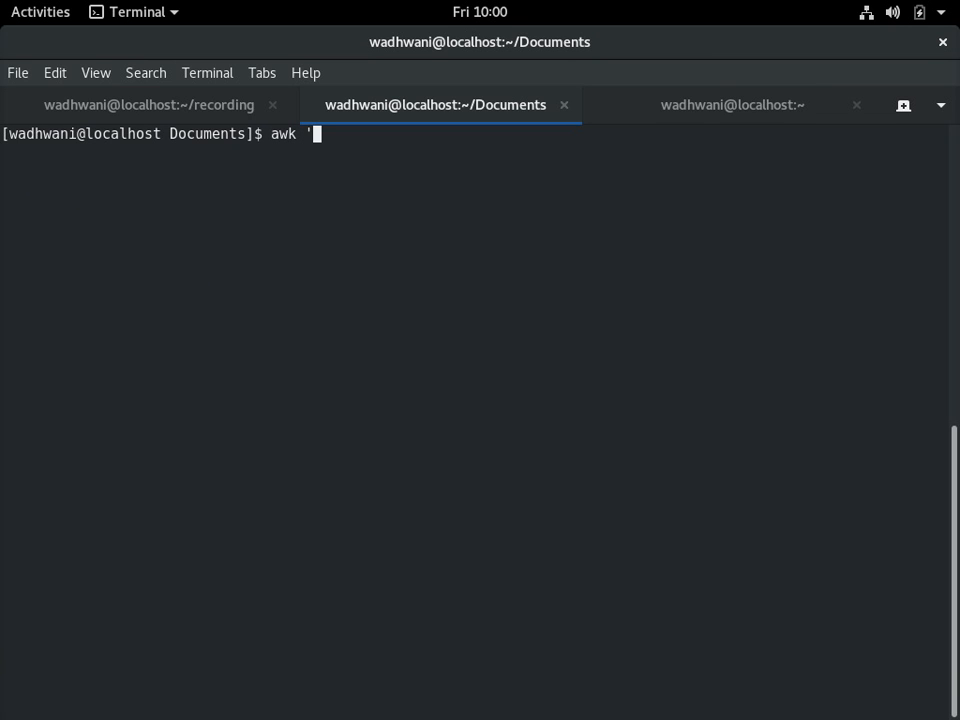
pyautogui.write('{')
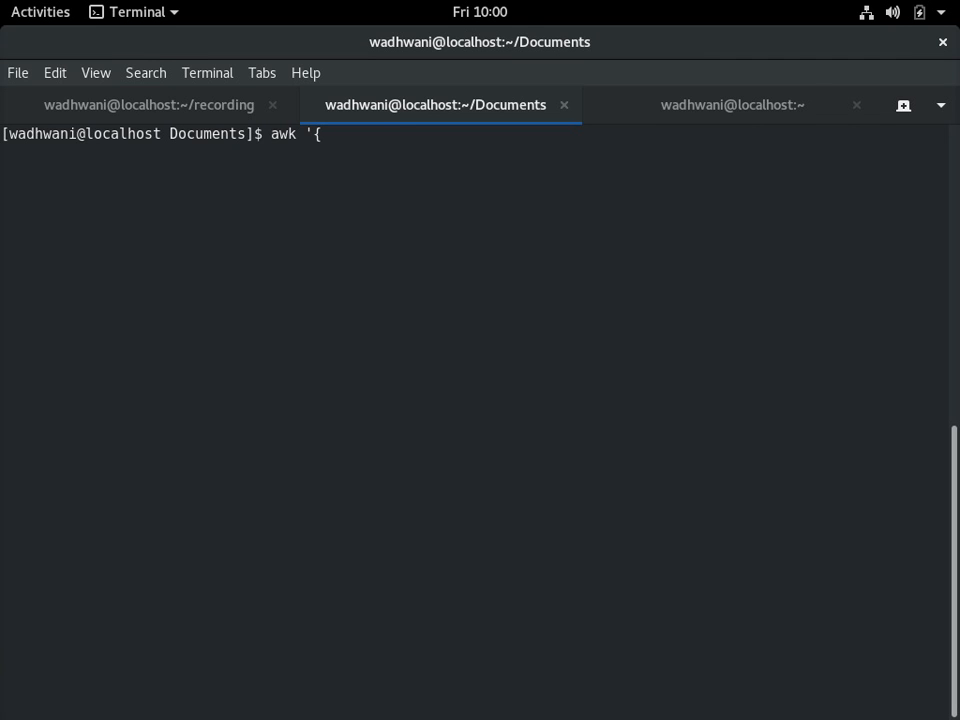
pyautogui.write('print')
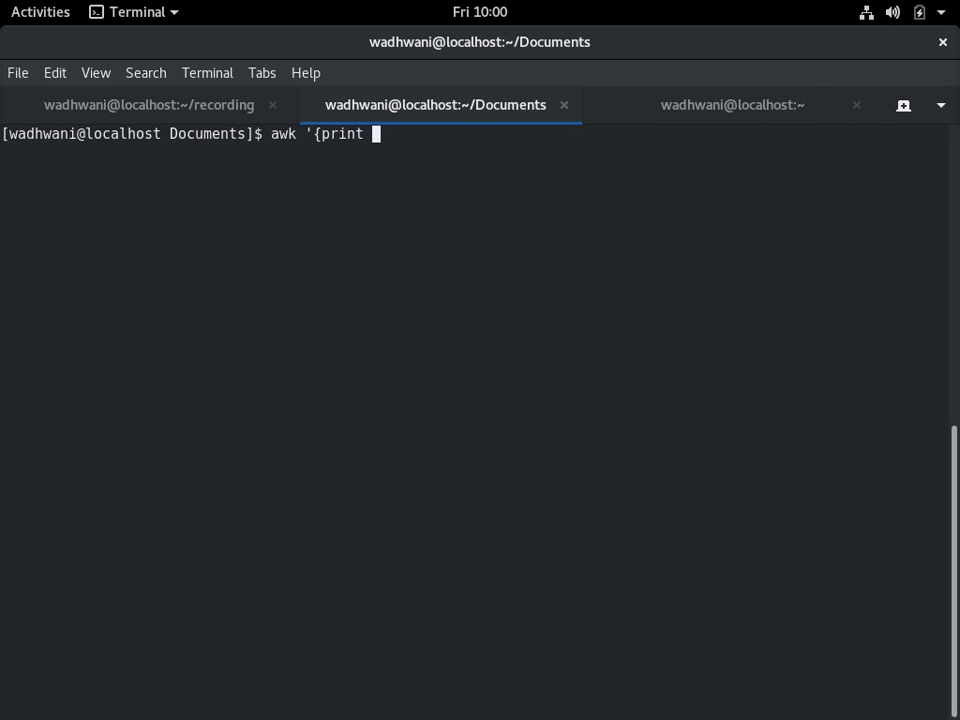
pyautogui.write('$')
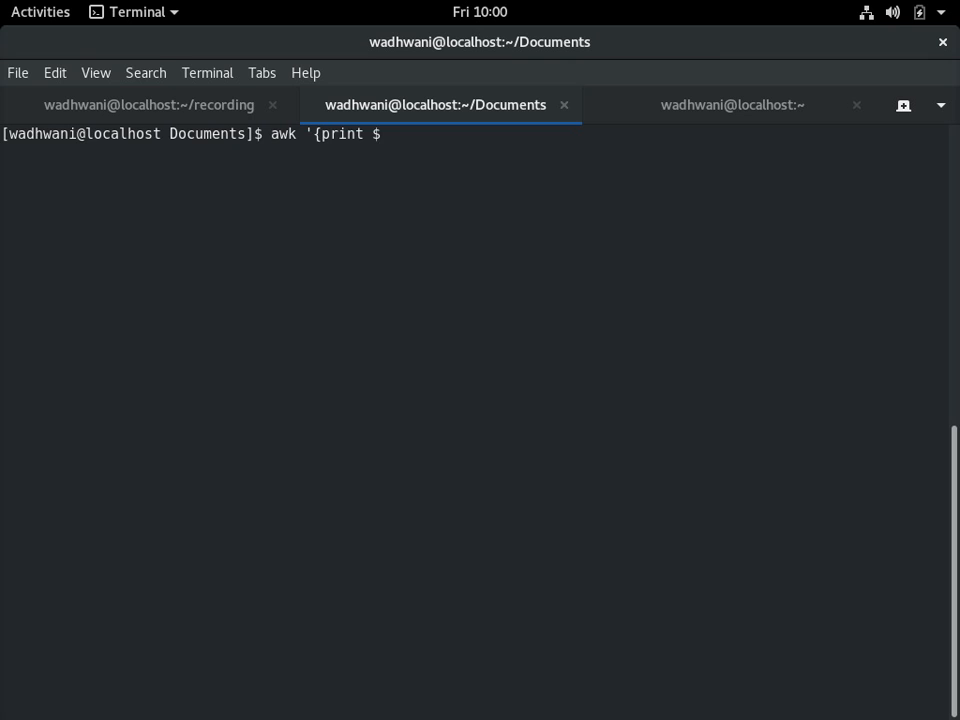
pyautogui.write('4')
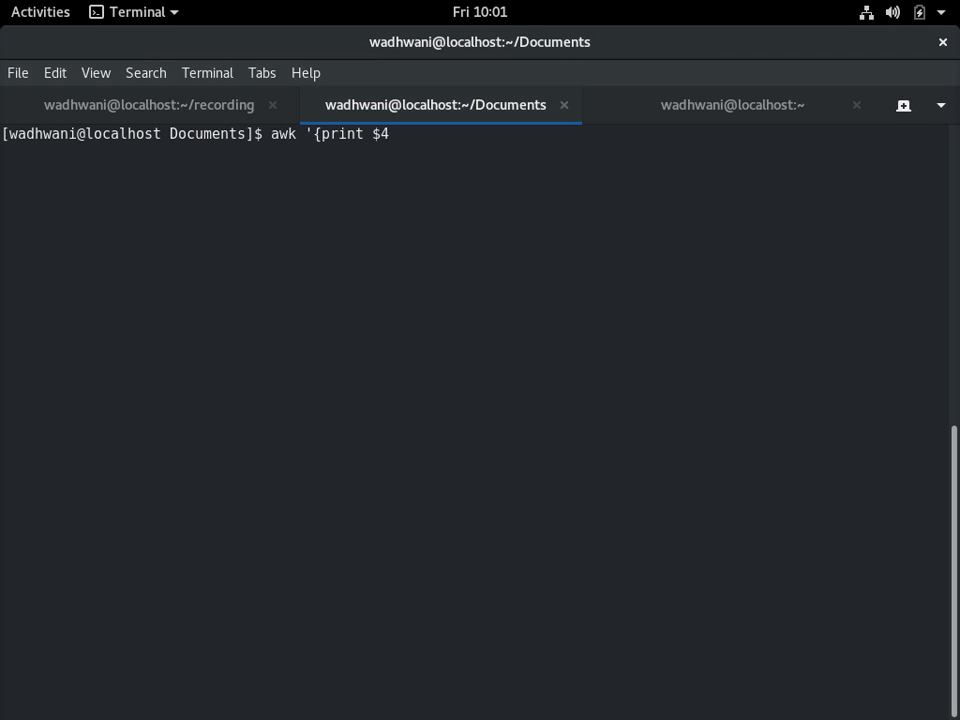
pyautogui.write("}'")
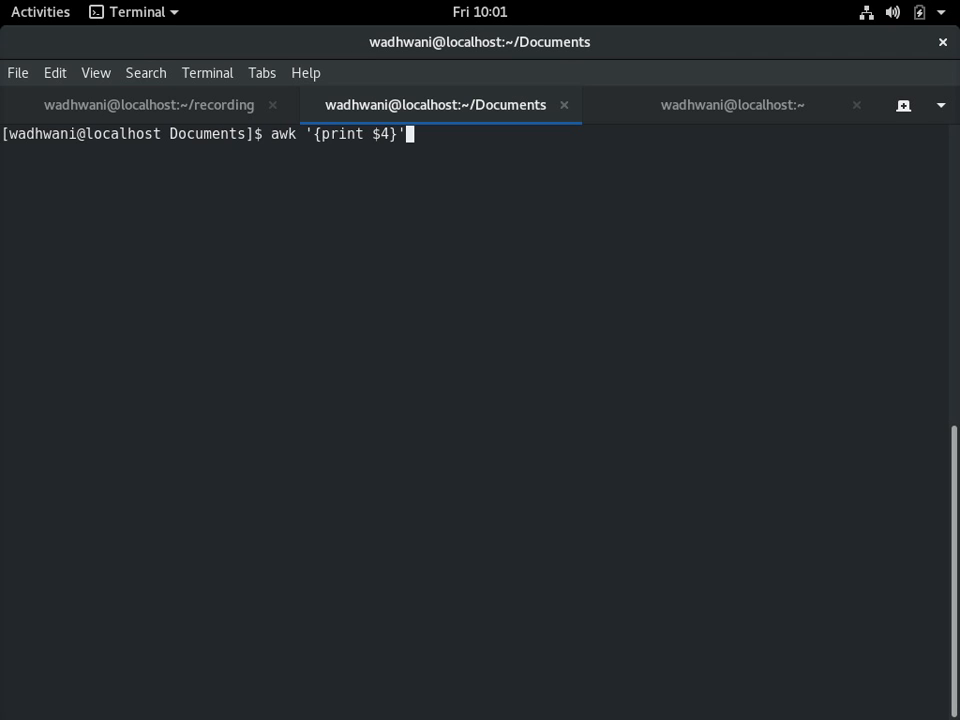
pyautogui.write('saldata')
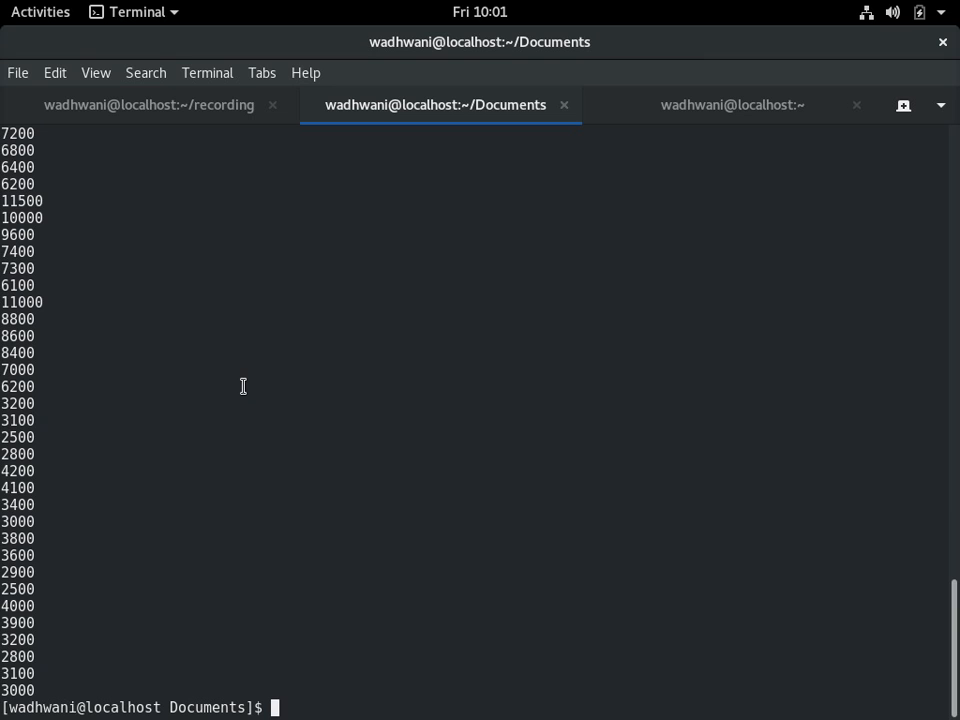
pyautogui.write('awk')
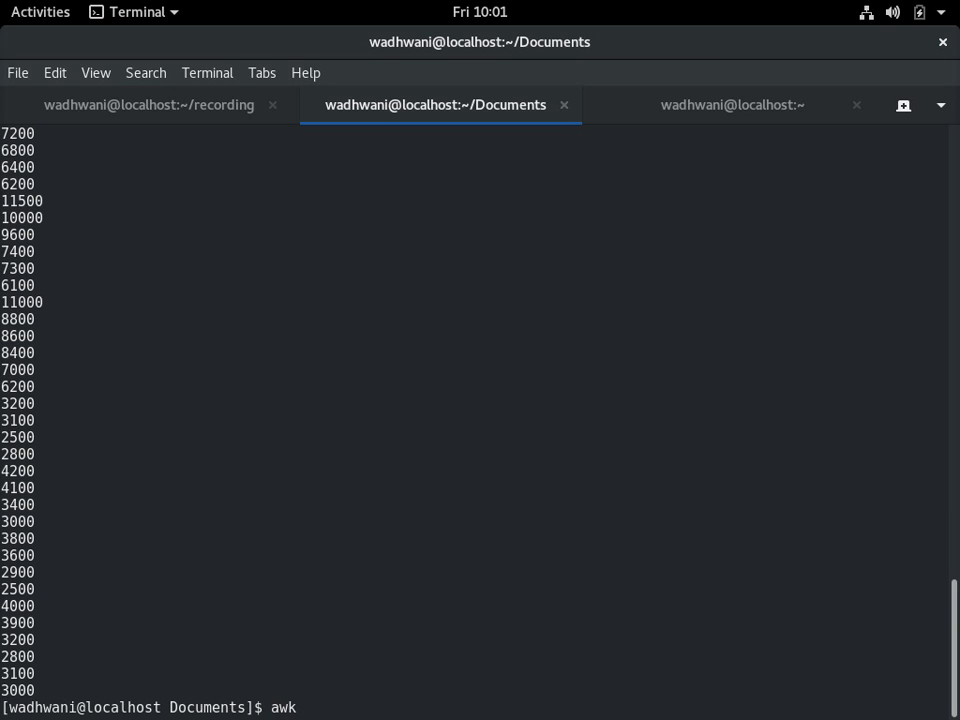
# Check the awk column-printing example in the Linux Training sheet
pyautogui.write("'")
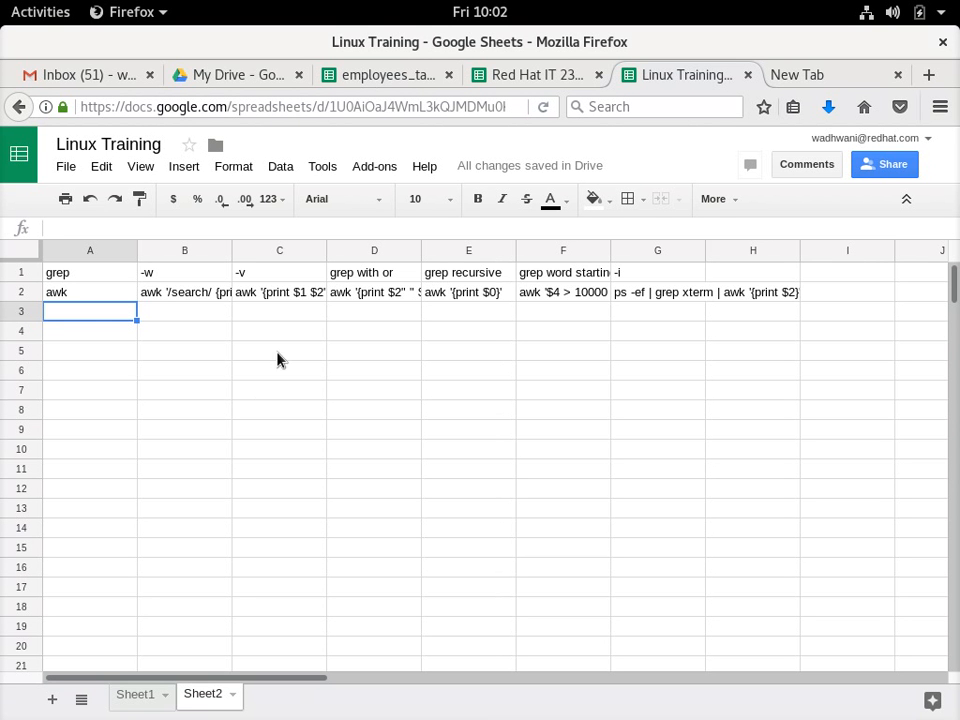
pyautogui.moveTo(288, 290)
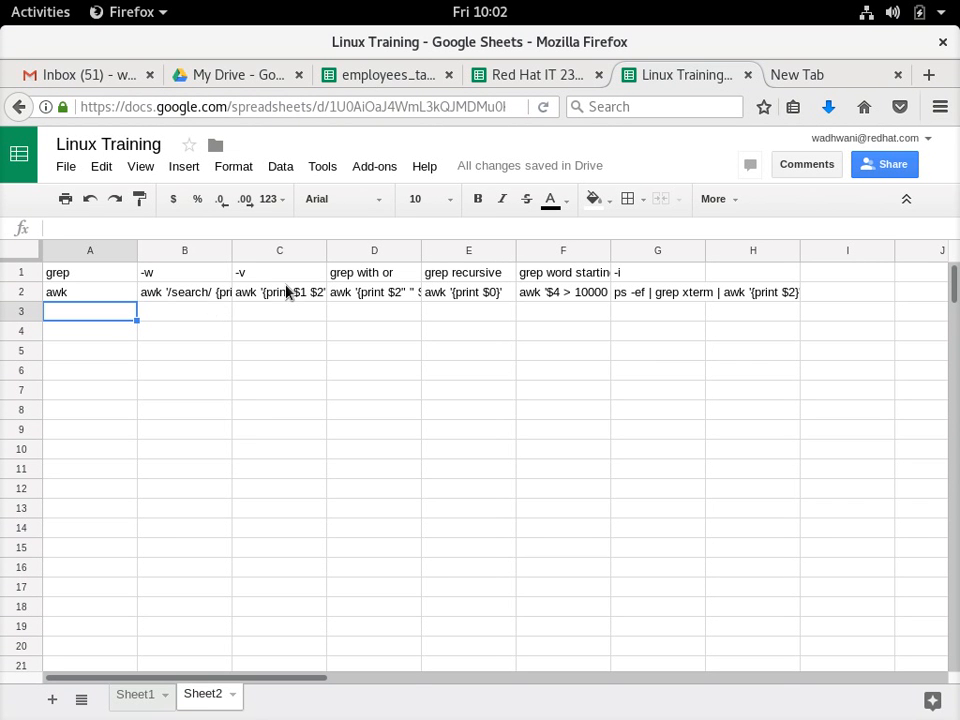
pyautogui.click(564, 292)
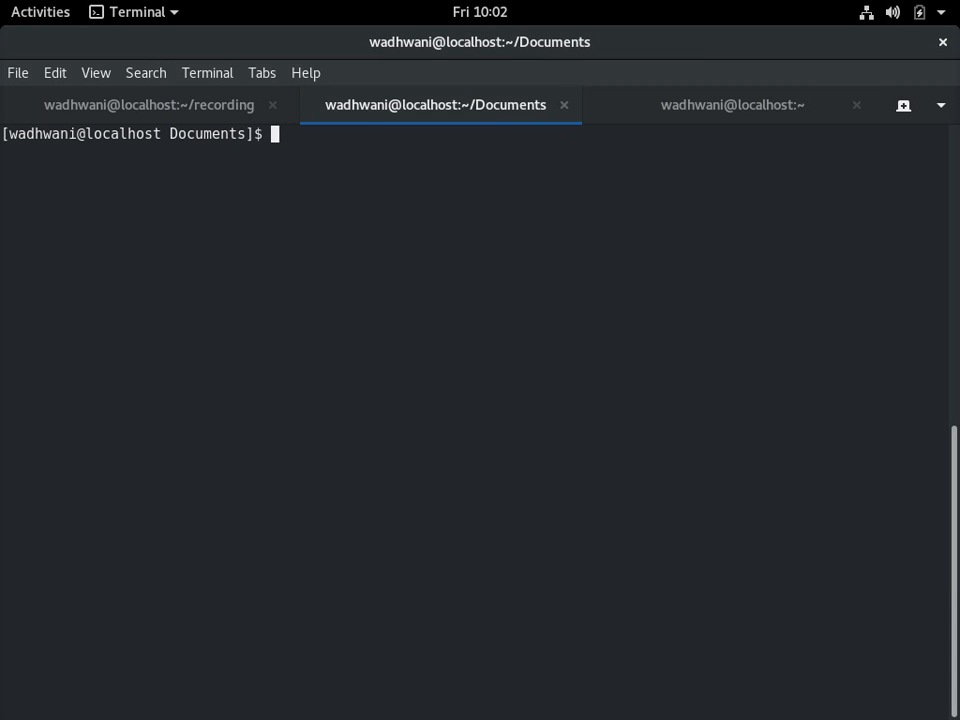
# Run awk '$4 > 10000' on saldata printing full rows, then just fields 2 and 3
pyautogui.write("awk '$4 > 10000 {print $0}' saldata")
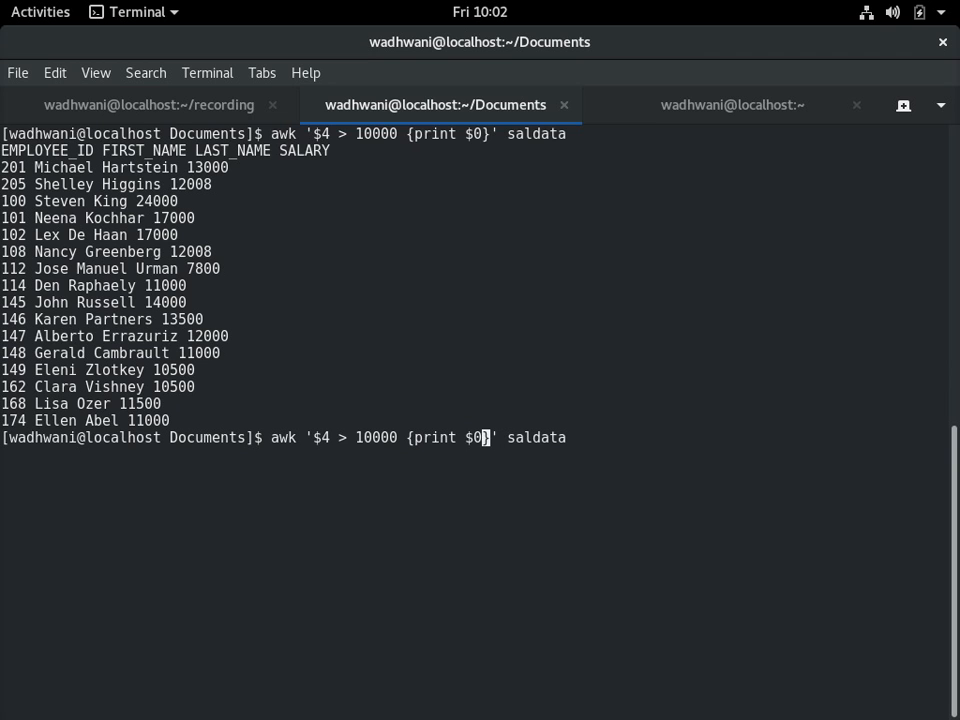
pyautogui.write('2 $3')
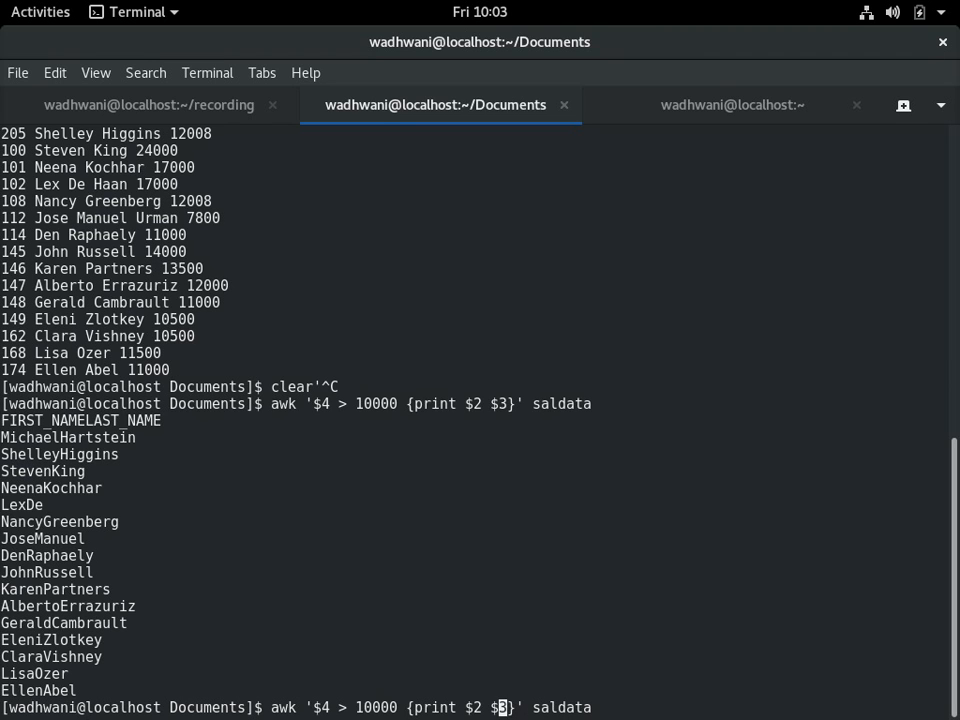
pyautogui.write('"')
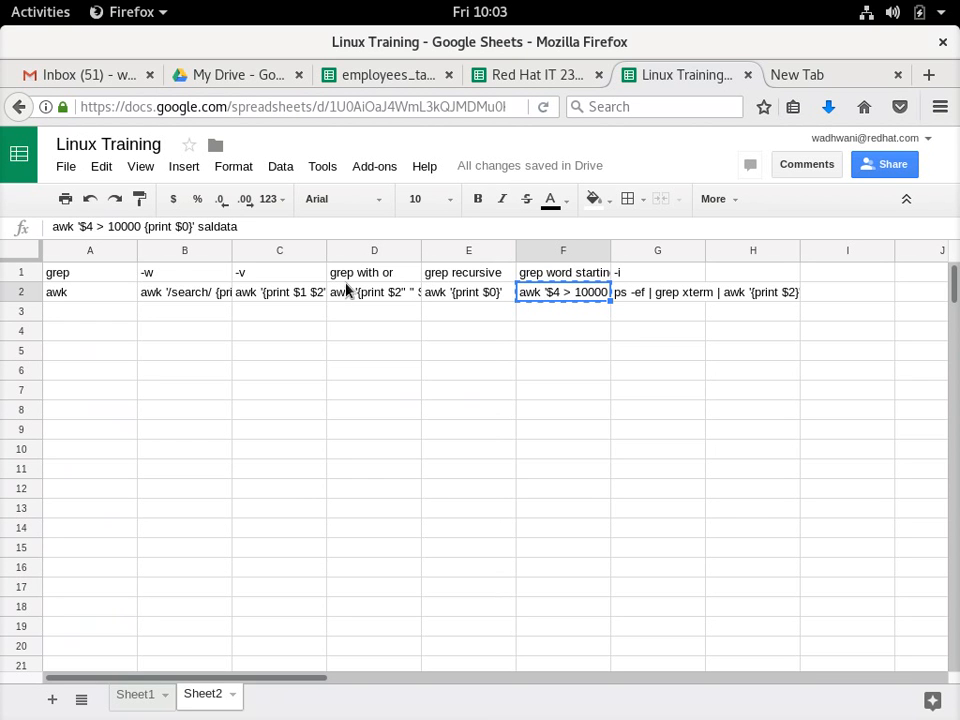
# Review the salary-filter and fields-2-and-3 awk examples in the Linux Training sheet
pyautogui.click(280, 292)
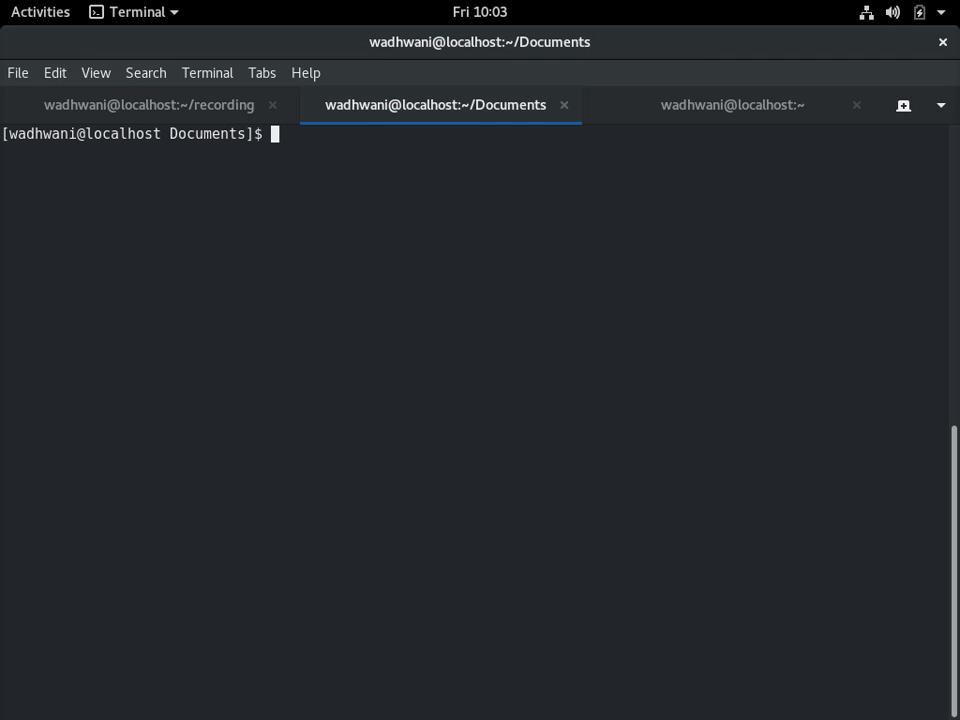
pyautogui.write("awk '$4 > 10000 {print $0}' saldata")
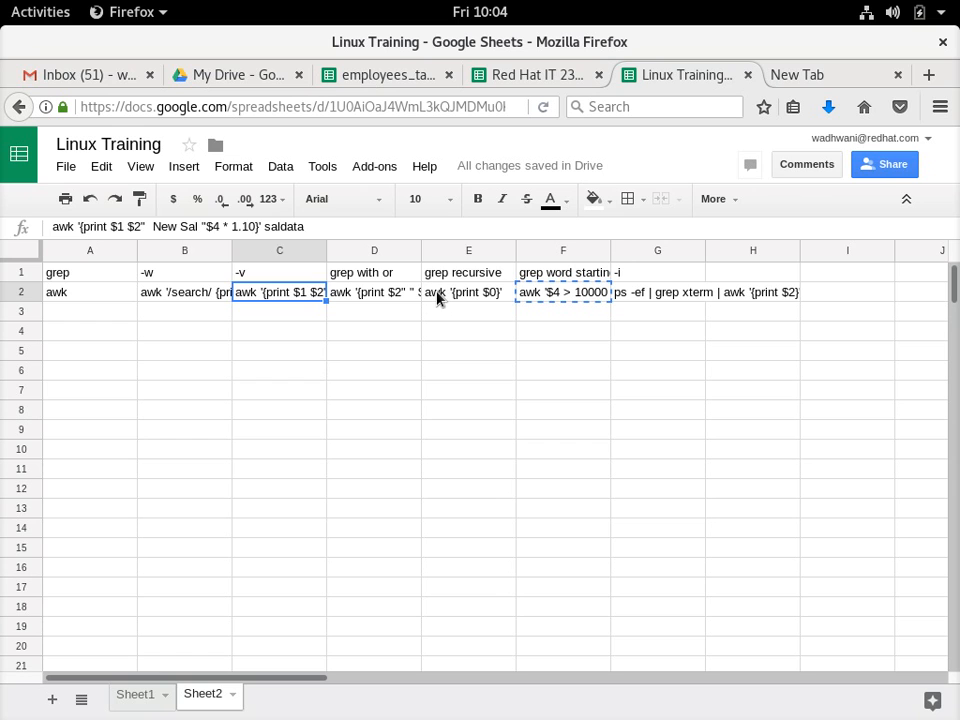
pyautogui.click(468, 330)
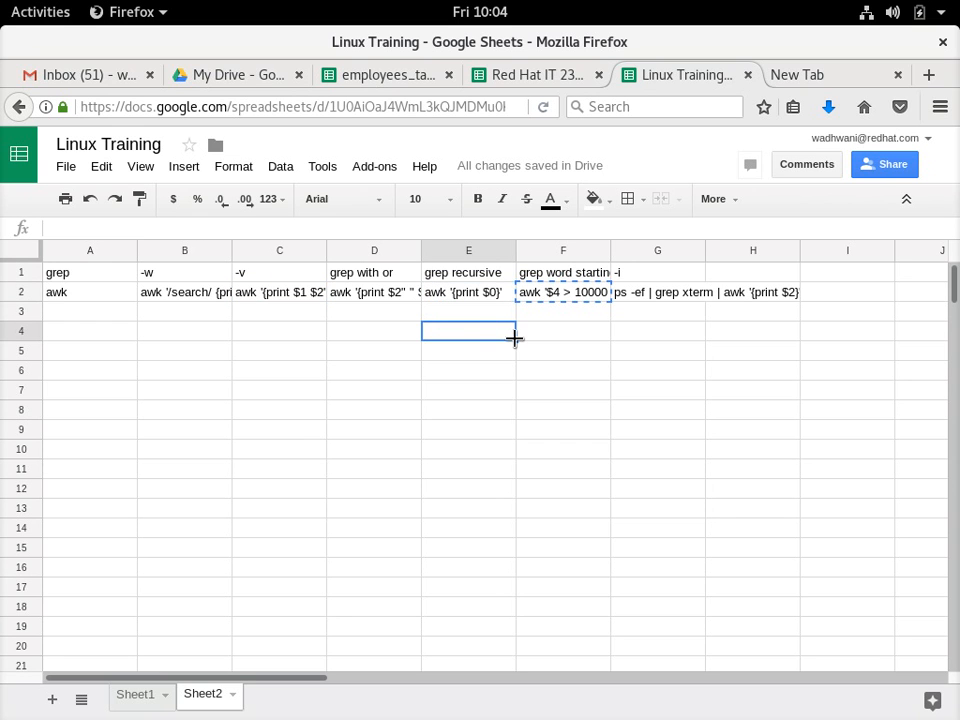
pyautogui.moveTo(490, 292)
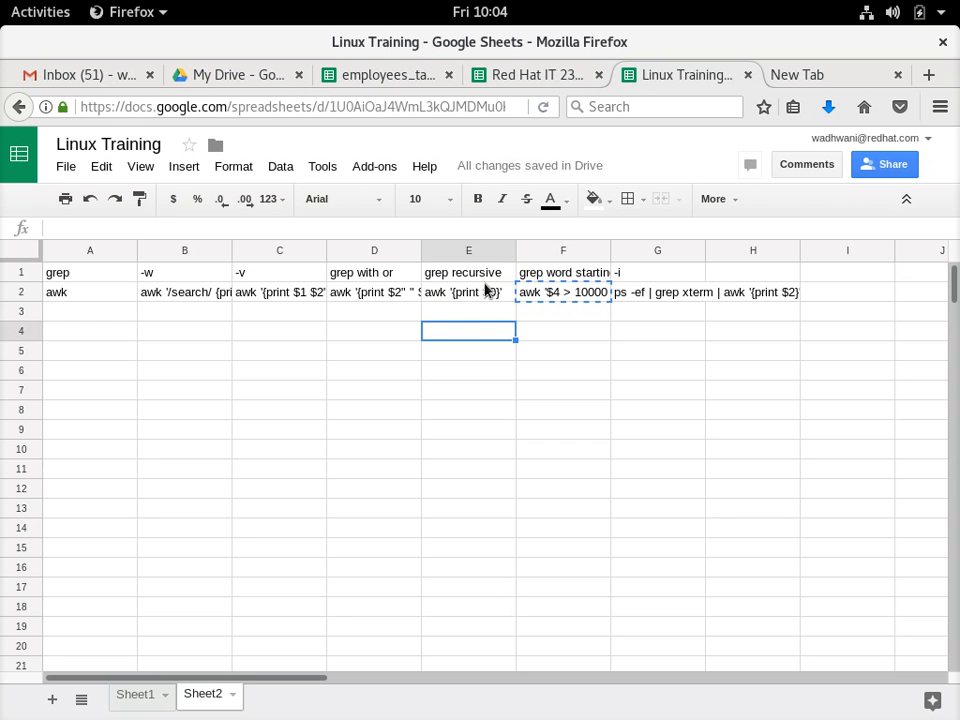
pyautogui.click(468, 292)
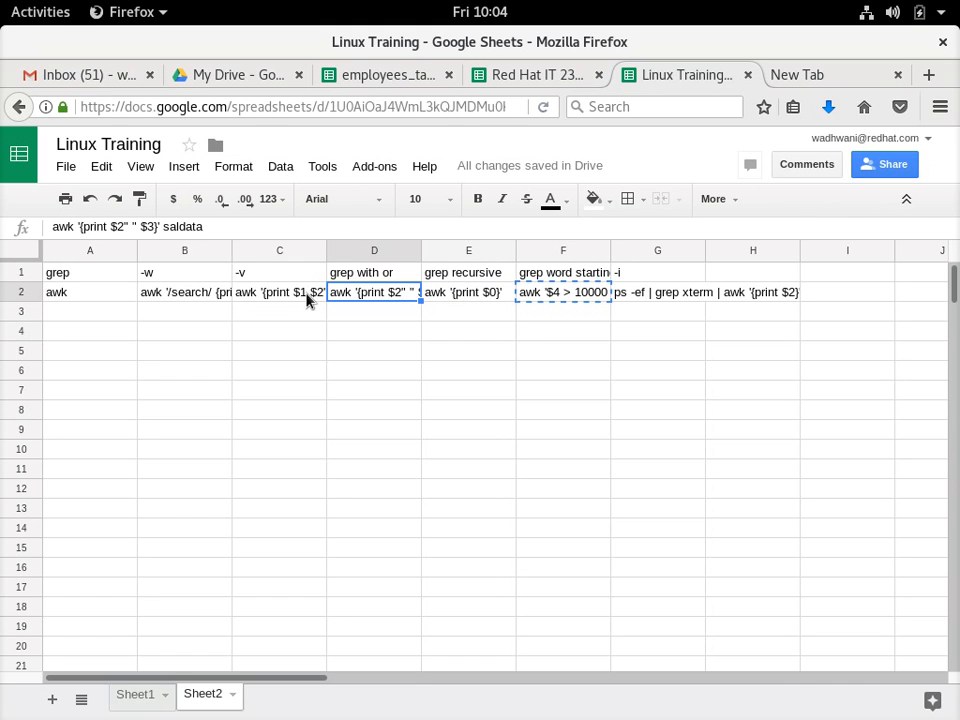
pyautogui.click(280, 292)
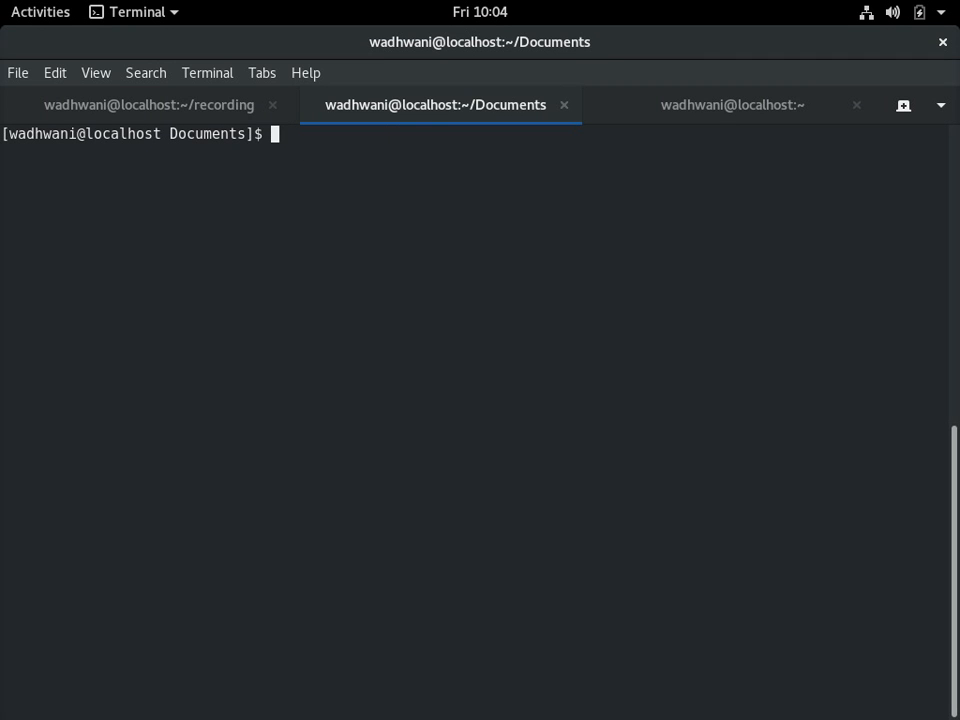
# Run awk '{print $1 $2" New Sal "$4 * 1.10}' saldata to list salaries raised 10%
pyautogui.write('awk \'{print $1 $2"  New Sal "$4 * 1.10}\' saldata')
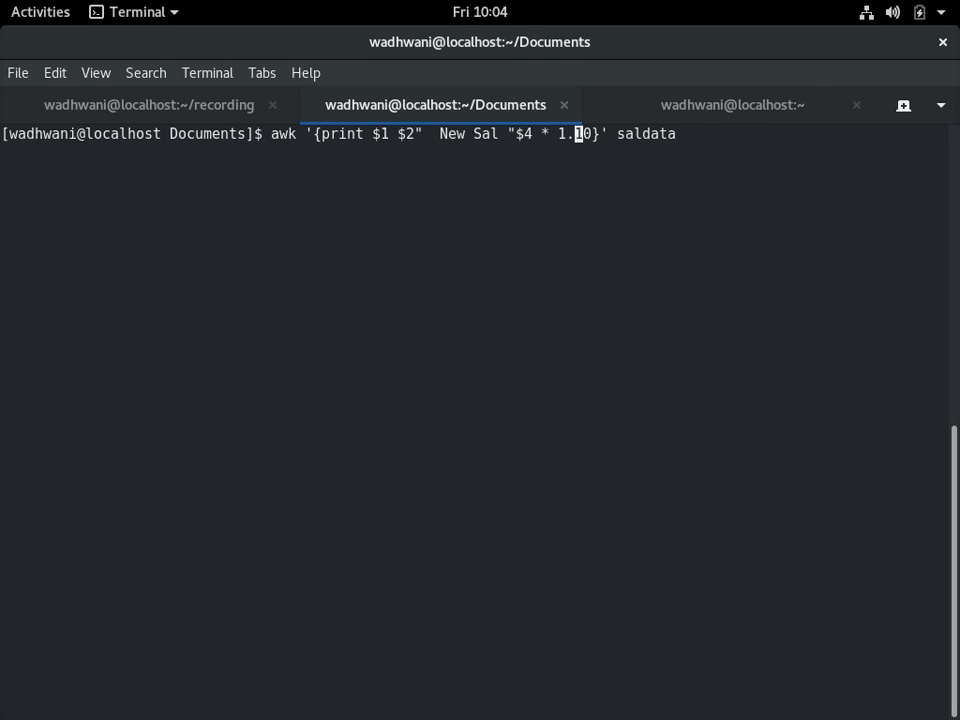
pyautogui.write('1')
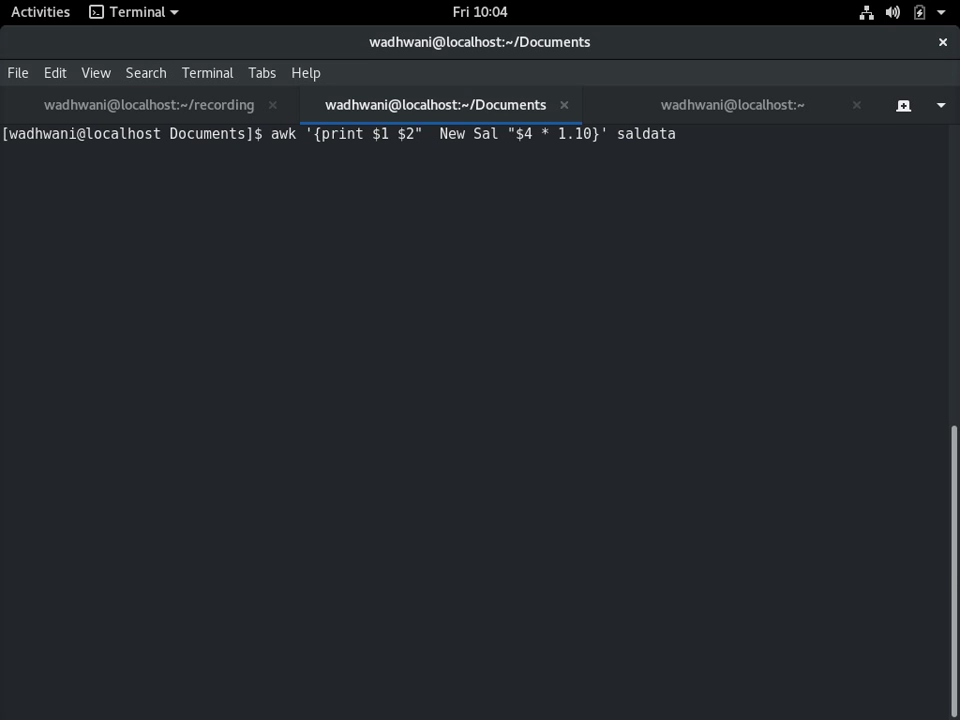
pyautogui.press('Return')
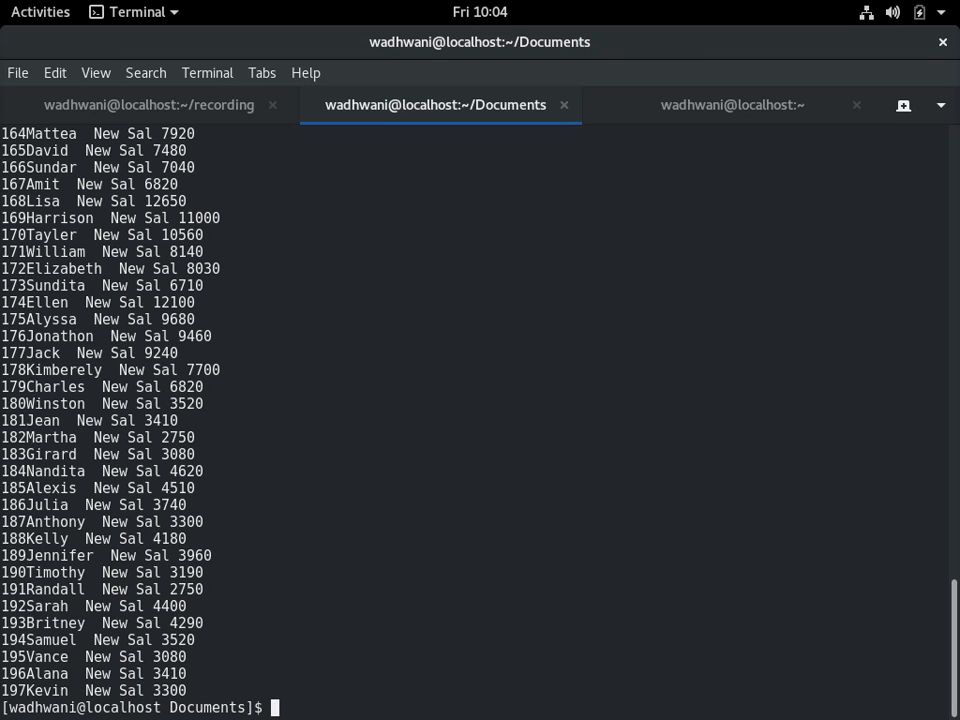
# Rerun the raise listing with " " between $1 and $2 so IDs and names separate
pyautogui.moveTo(4, 196); pyautogui.dragTo(4, 440)
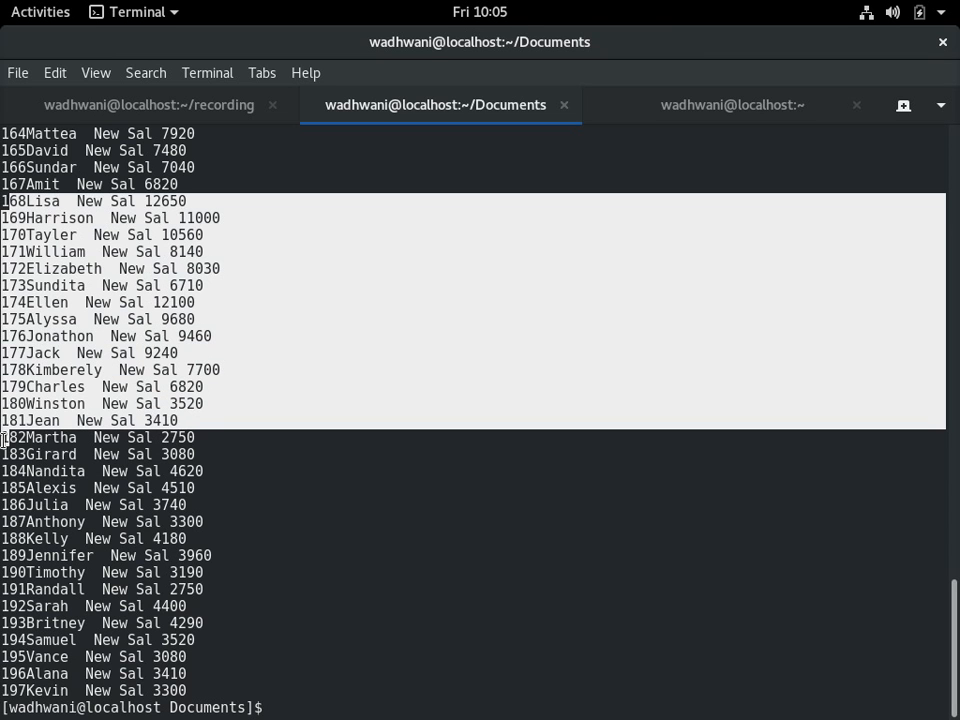
pyautogui.write('awk \'{print $1 $2"  New Sal "$4 * 1.10}\' saldata')
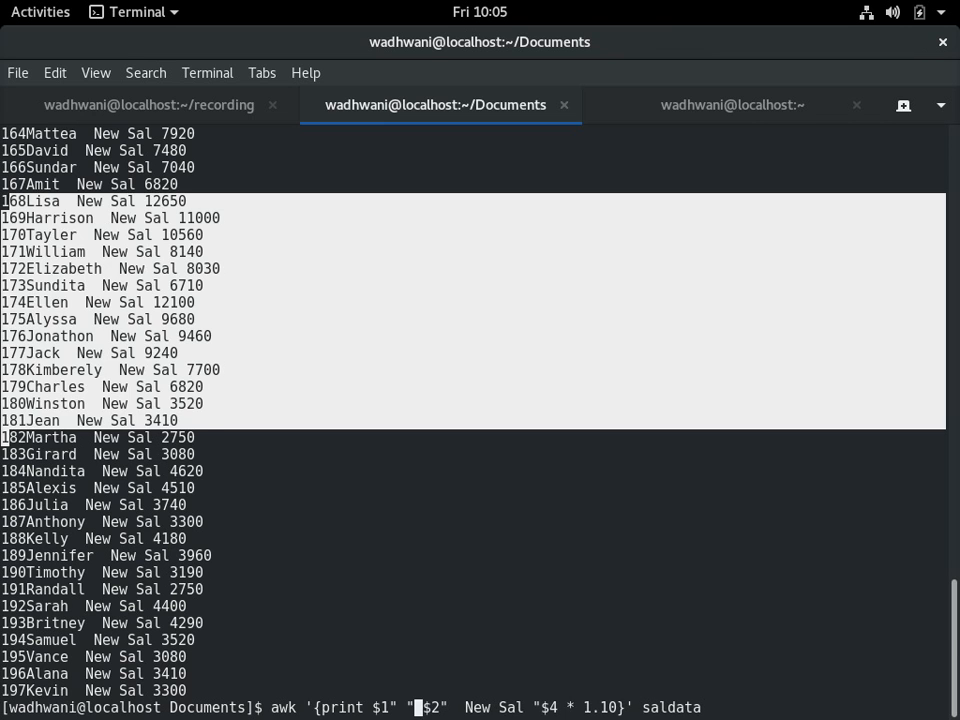
pyautogui.press('Return')
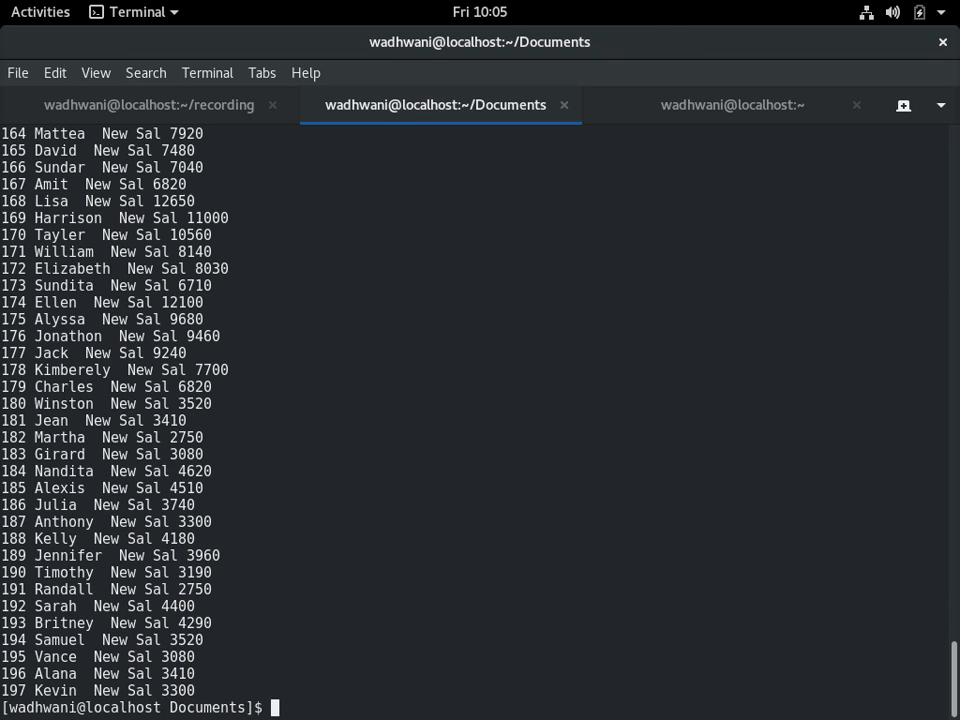
pyautogui.write('awk \'{print $1" " $2"  New Sal "$4 * 1.10}\' saldata')
pyautogui.write('grep')
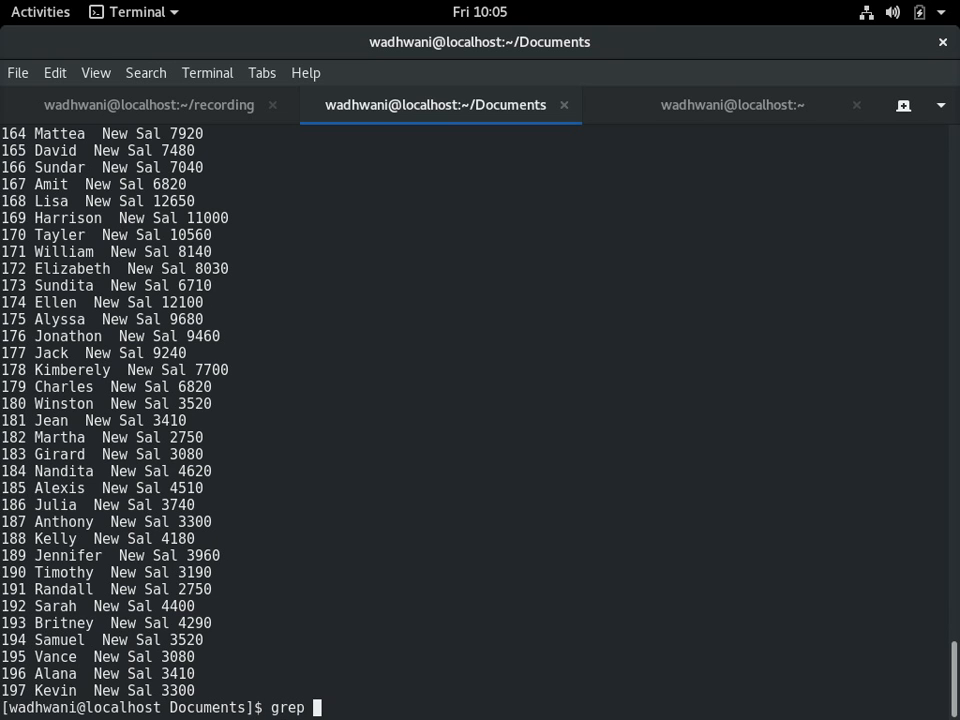
# Search saldata with grep for Kevin and sam records
pyautogui.write('Kevin')
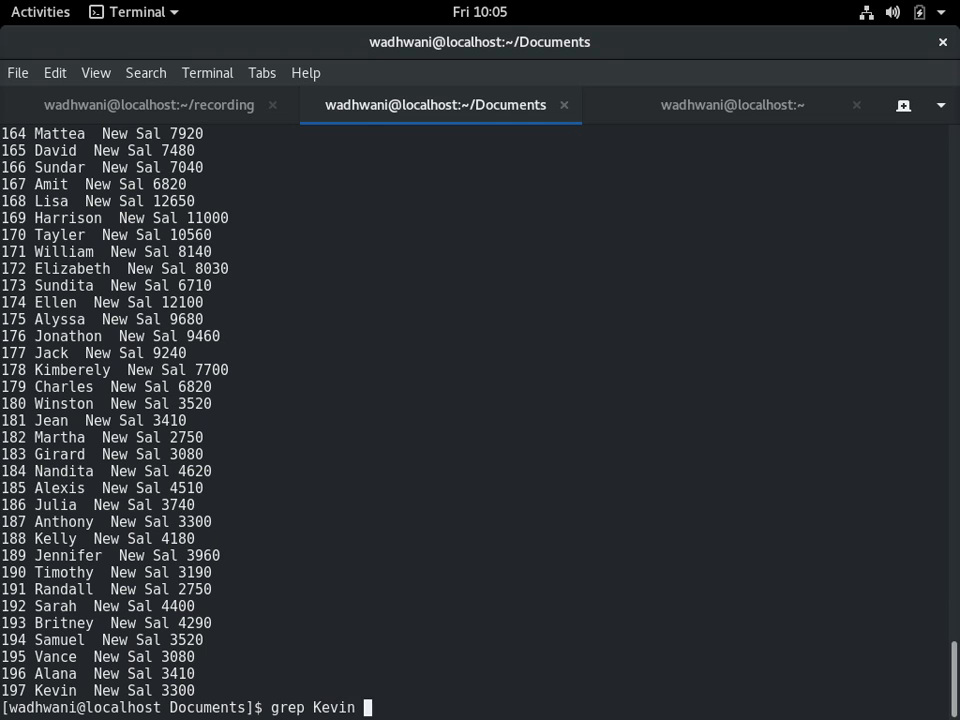
pyautogui.write('sam')
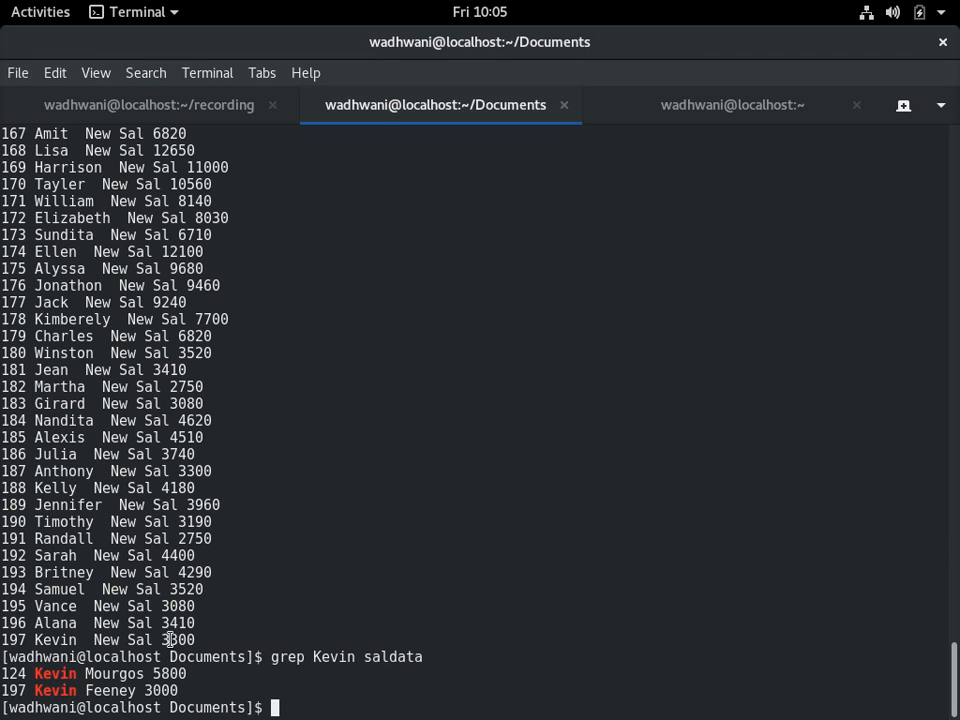
# Select the awk '{print $2" " $3}' saldata cell in the recap sheet
pyautogui.doubleClick(174, 640)
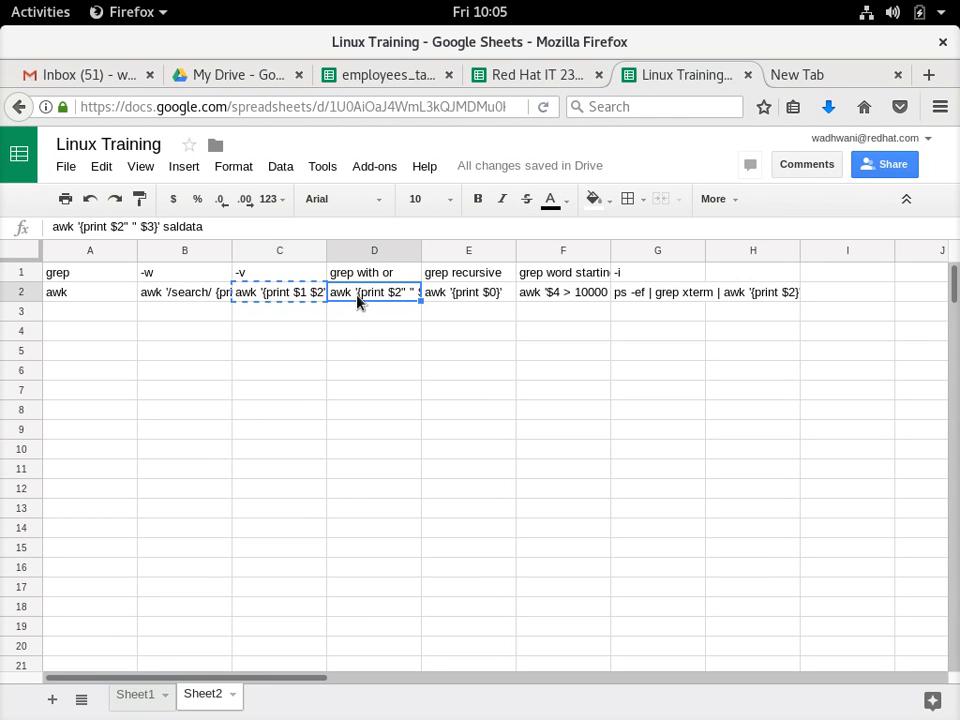
pyautogui.moveTo(100, 166)
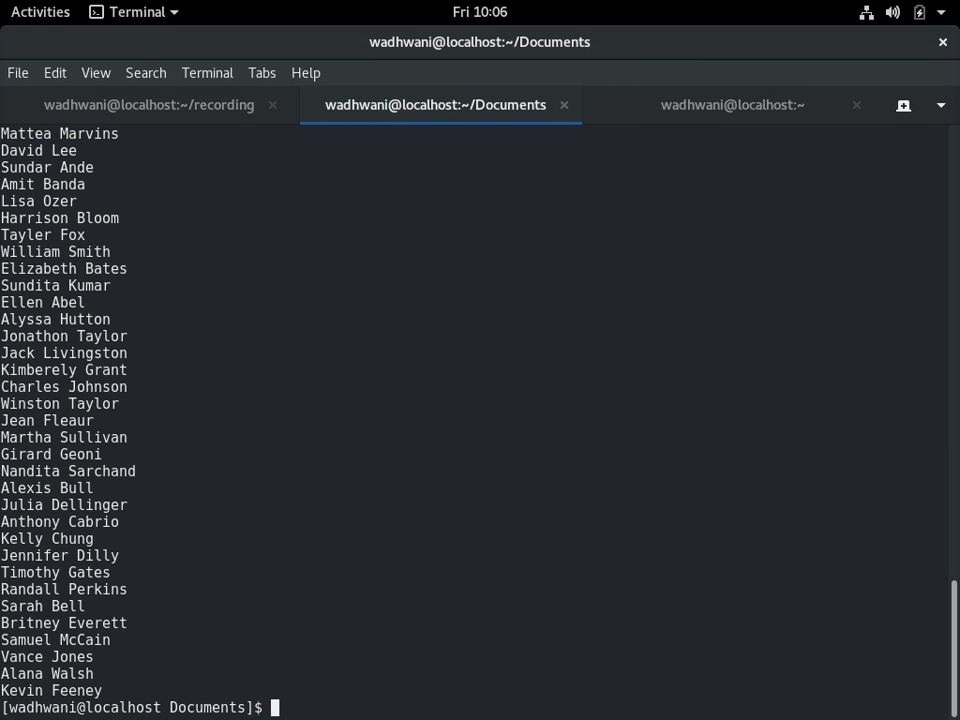
pyautogui.write('awk \'{print $2" " $3}\' saldata')
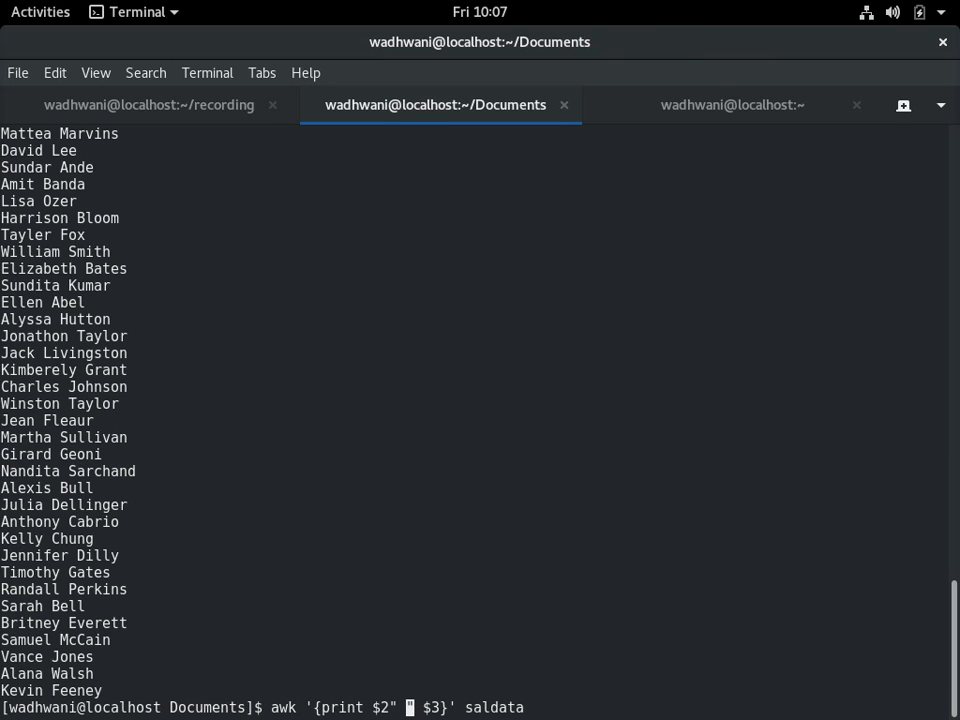
pyautogui.write('" "')
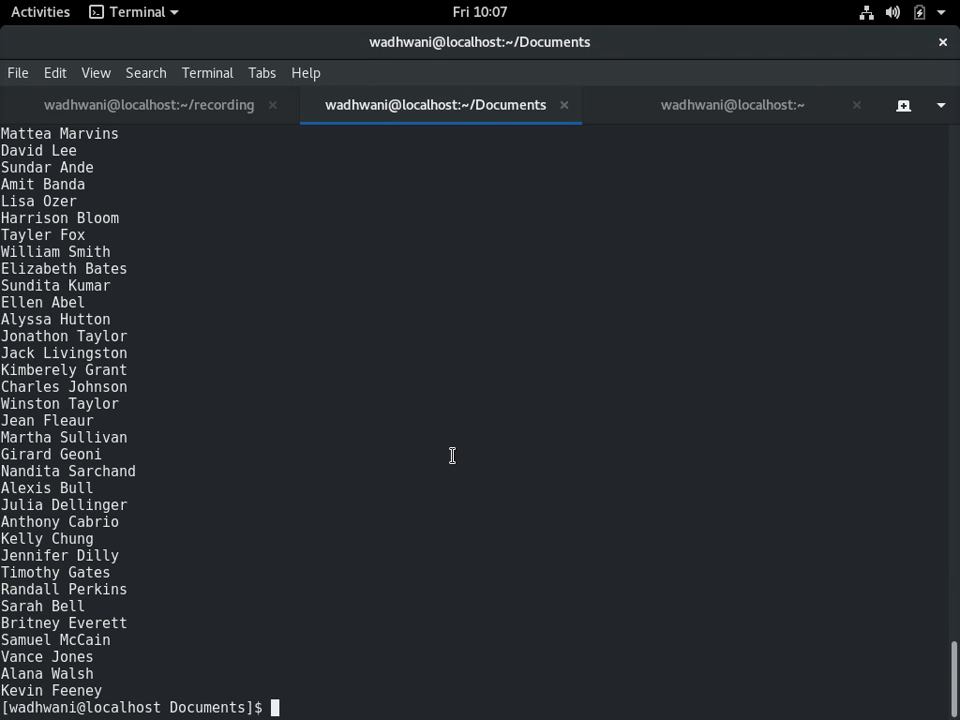
pyautogui.write('clear')
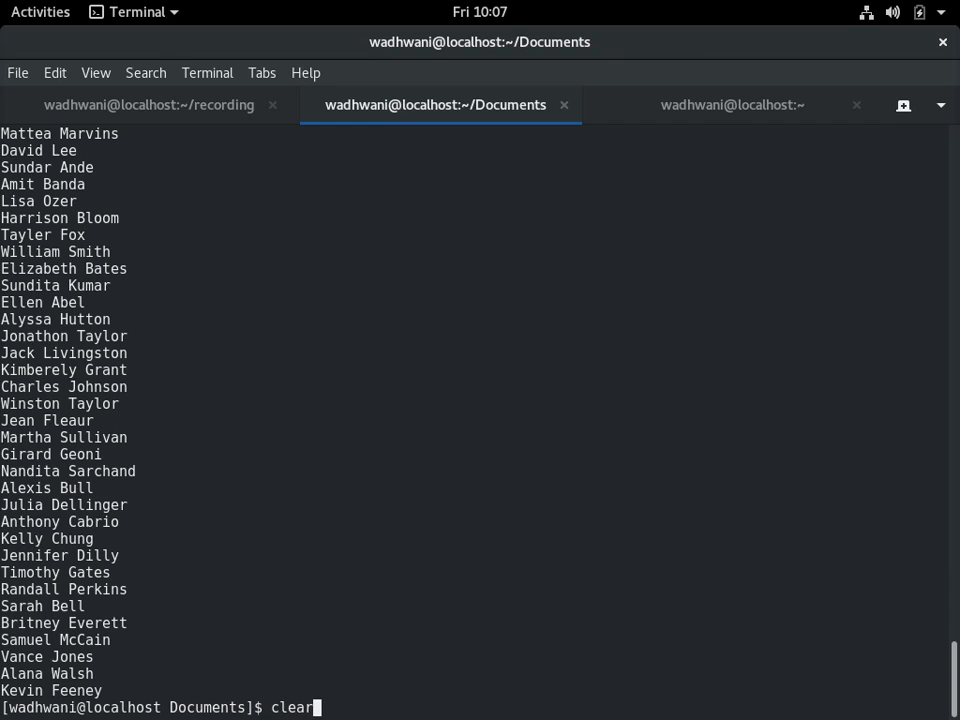
# Clear the screen, run ps -eaf, try piping it into xterm and abort after the error
pyautogui.press('Return')
pyautogui.write('ps -ea')
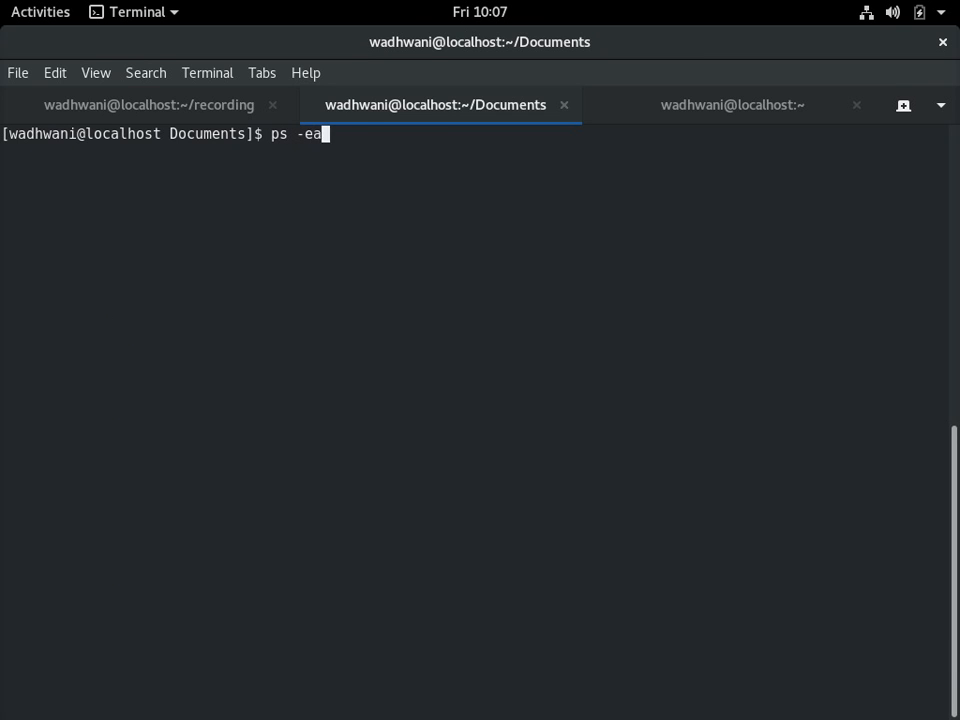
pyautogui.press('Return')
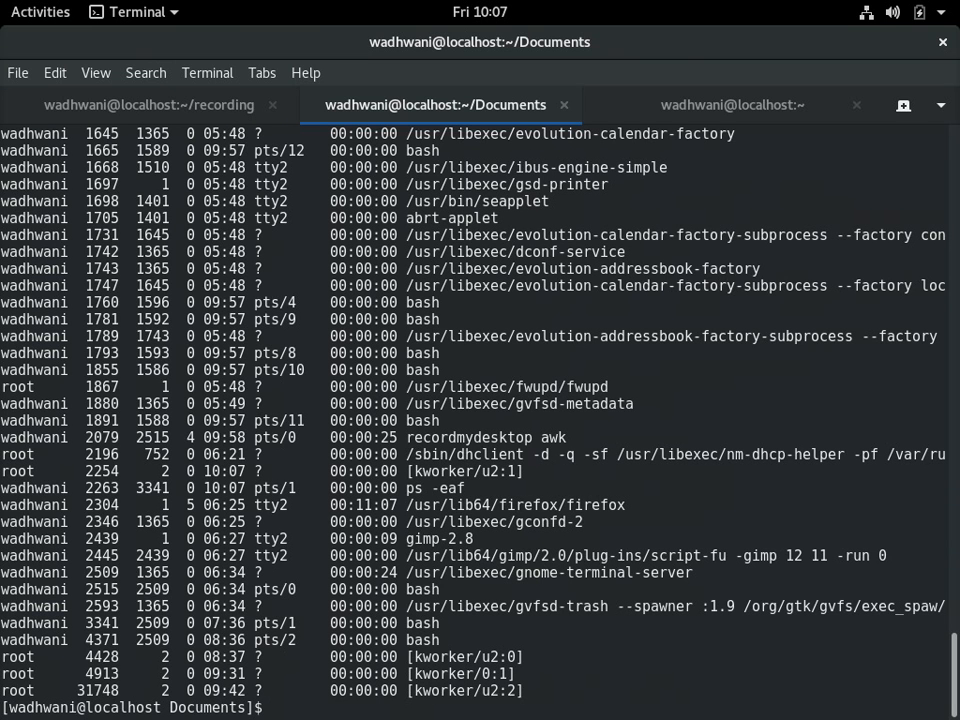
pyautogui.write('ps -eaf  | x')
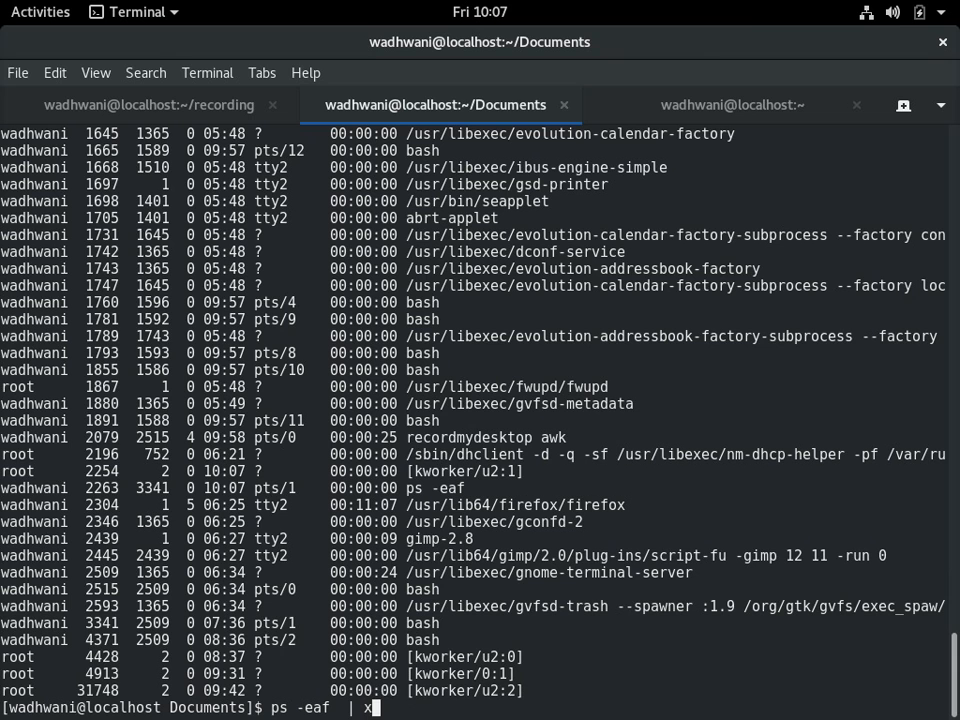
pyautogui.press('Return')
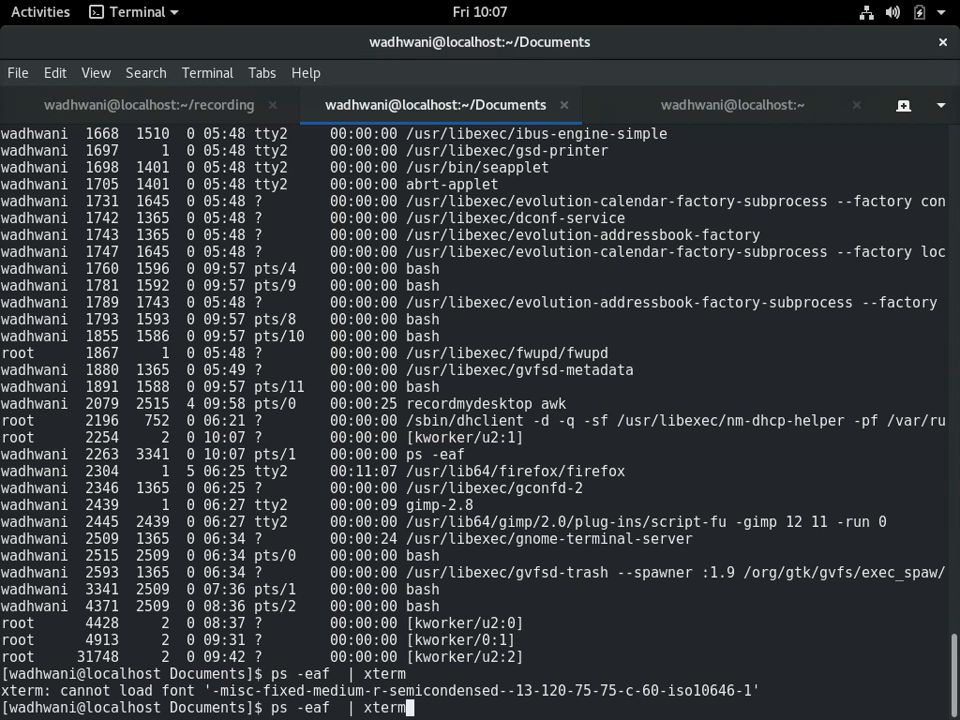
pyautogui.press('ctrl+c')
pyautogui.write('ps')
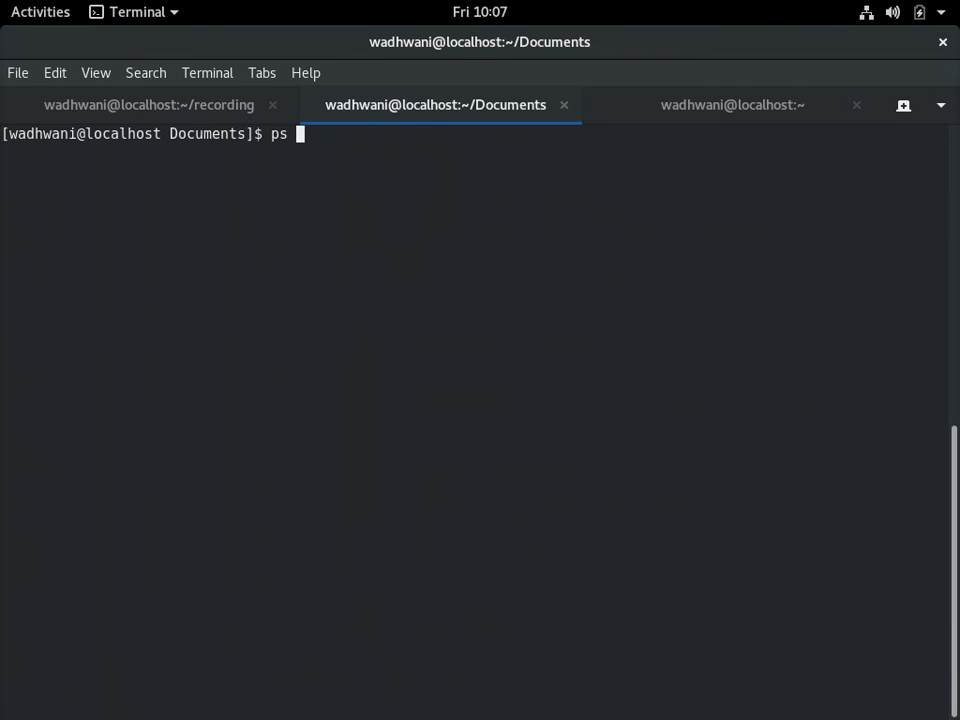
# Run ps -eaf | grep xterm to list only the running xterm processes
pyautogui.write('-eaf | grep xterm')
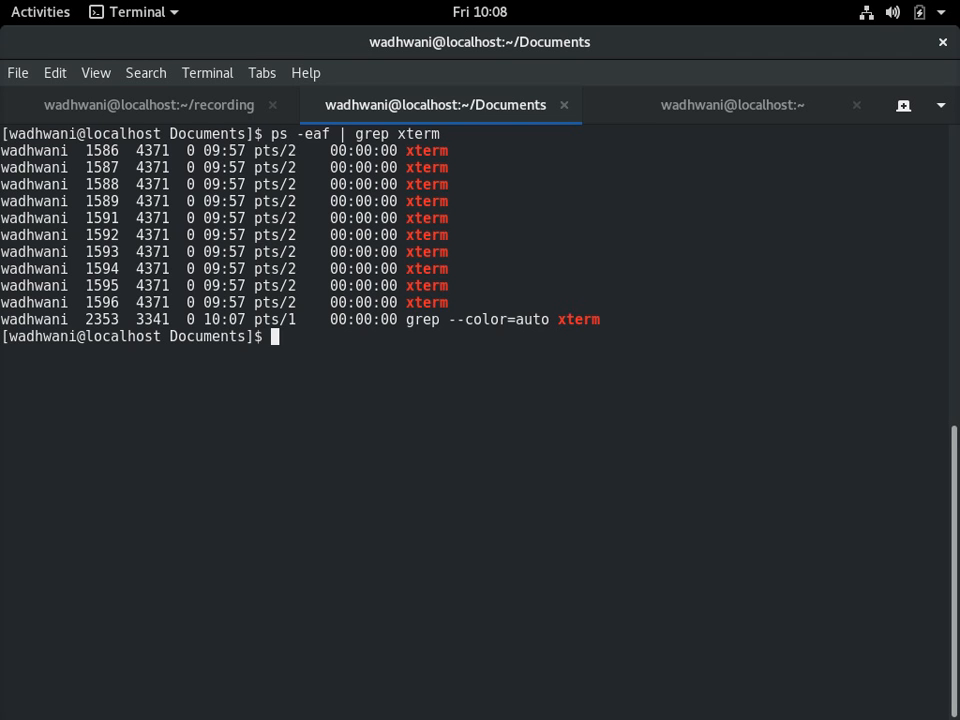
pyautogui.write('ps -eaf | grep xterm')
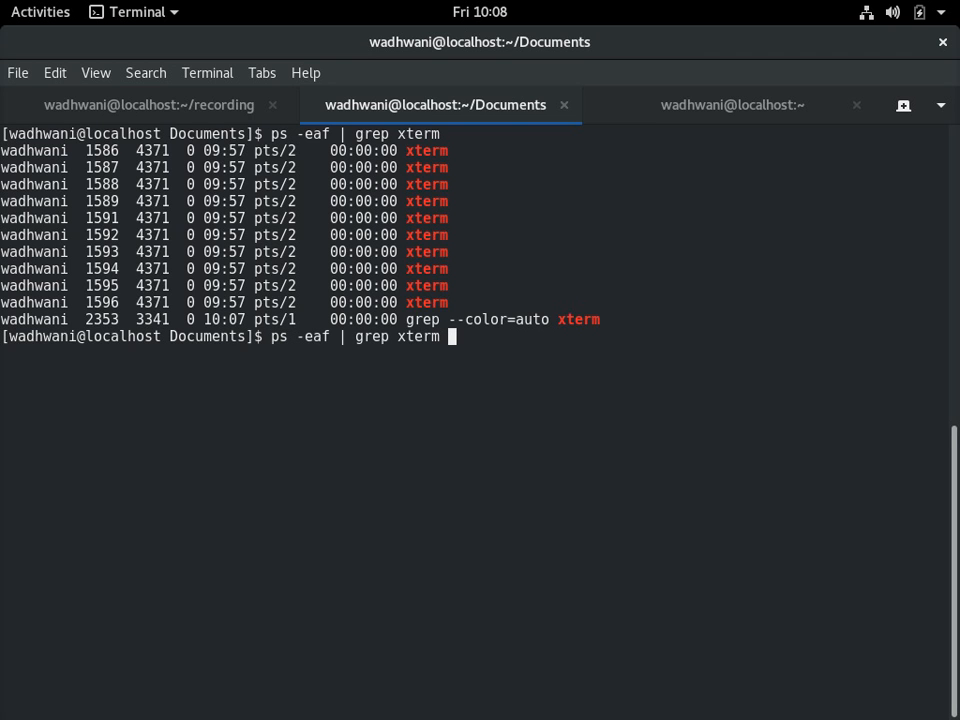
# Extend the pipeline with awk '/xterm/ {print $2}' to extract the xterm PIDs
pyautogui.write('|')
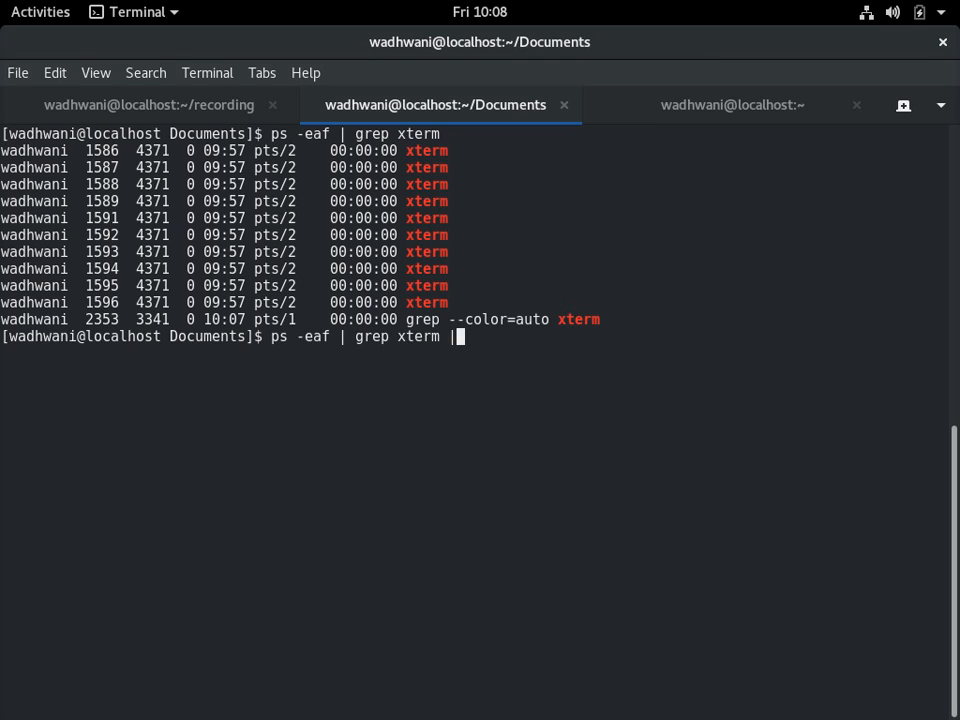
pyautogui.write('awk')
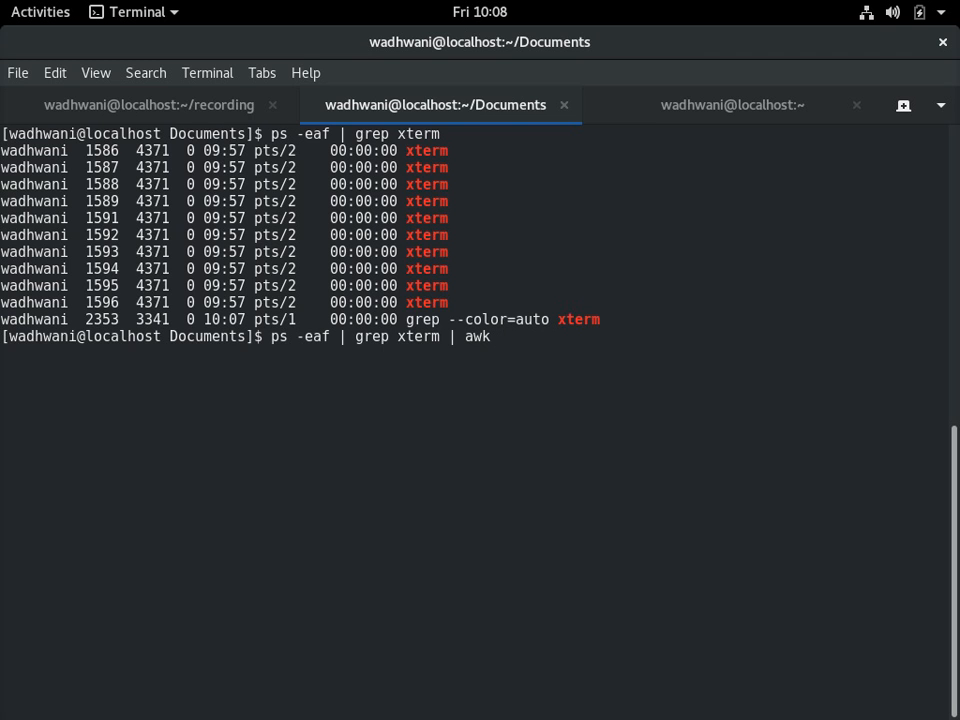
pyautogui.write('`')
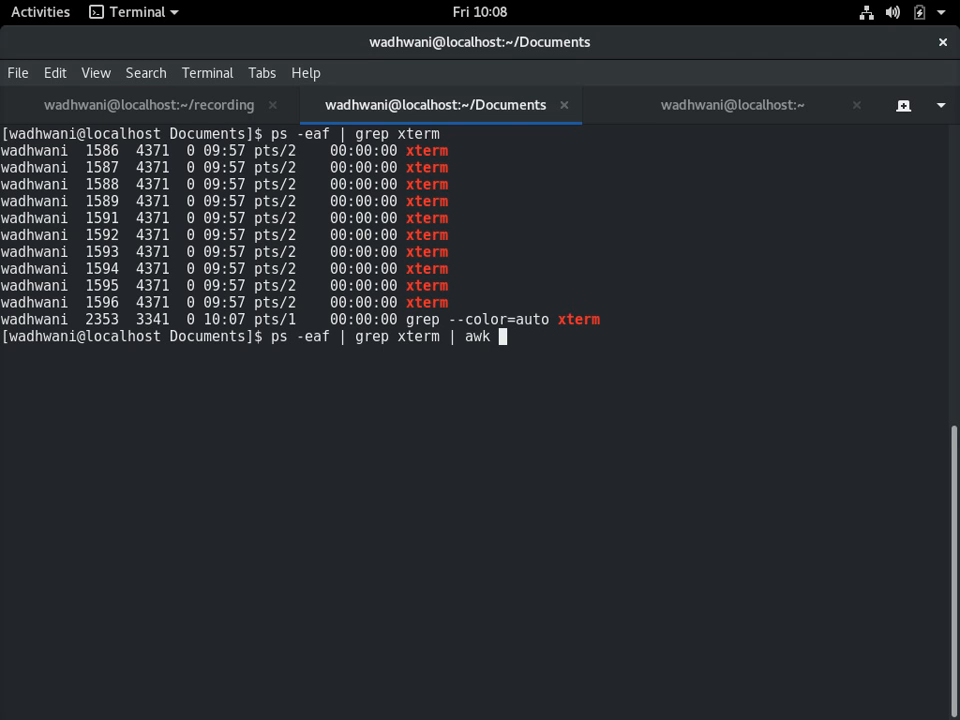
pyautogui.write("'\\xt")
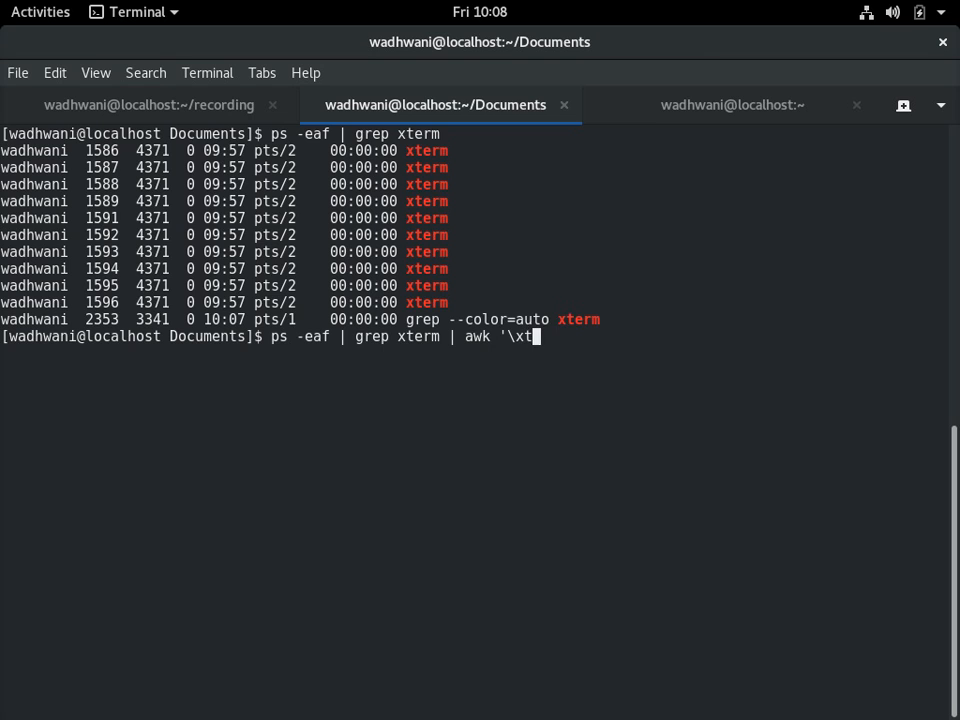
pyautogui.write('erm')
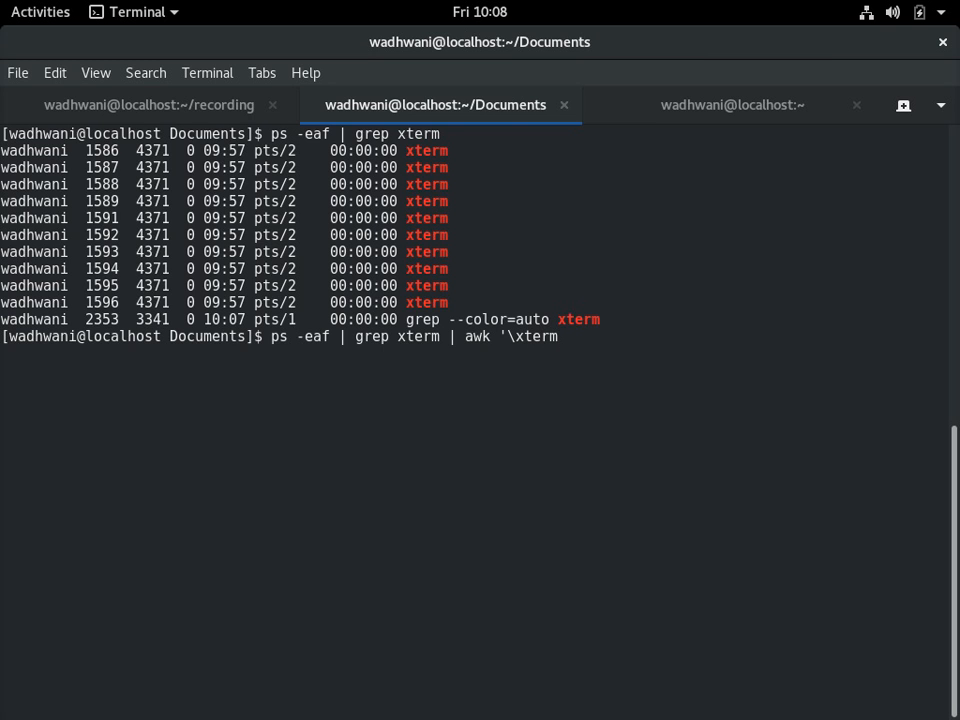
pyautogui.write('\\')
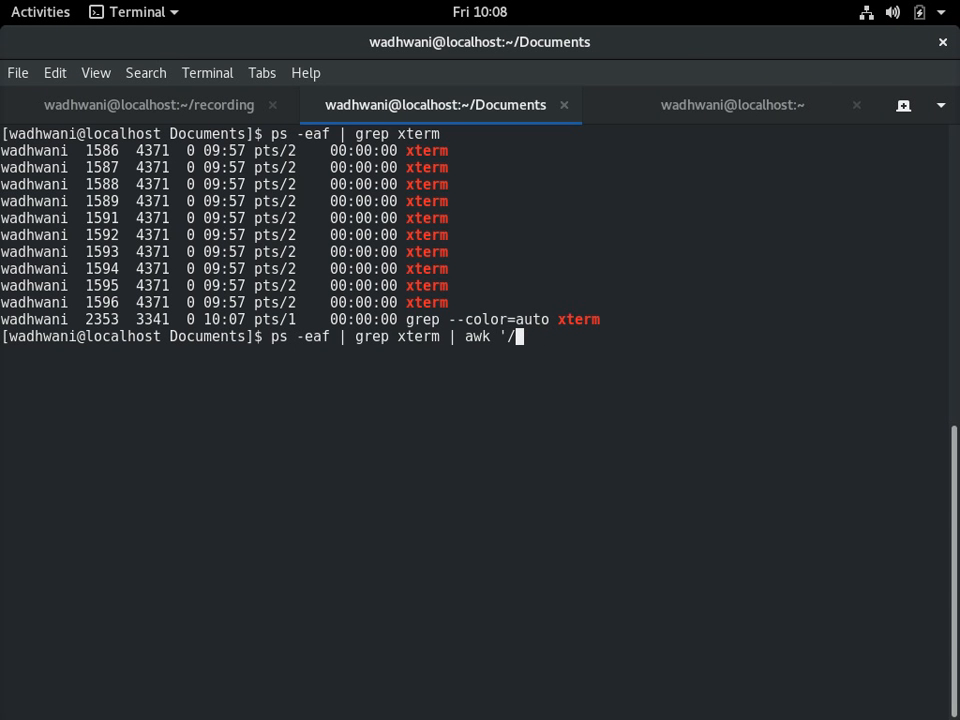
pyautogui.write('xterm/')
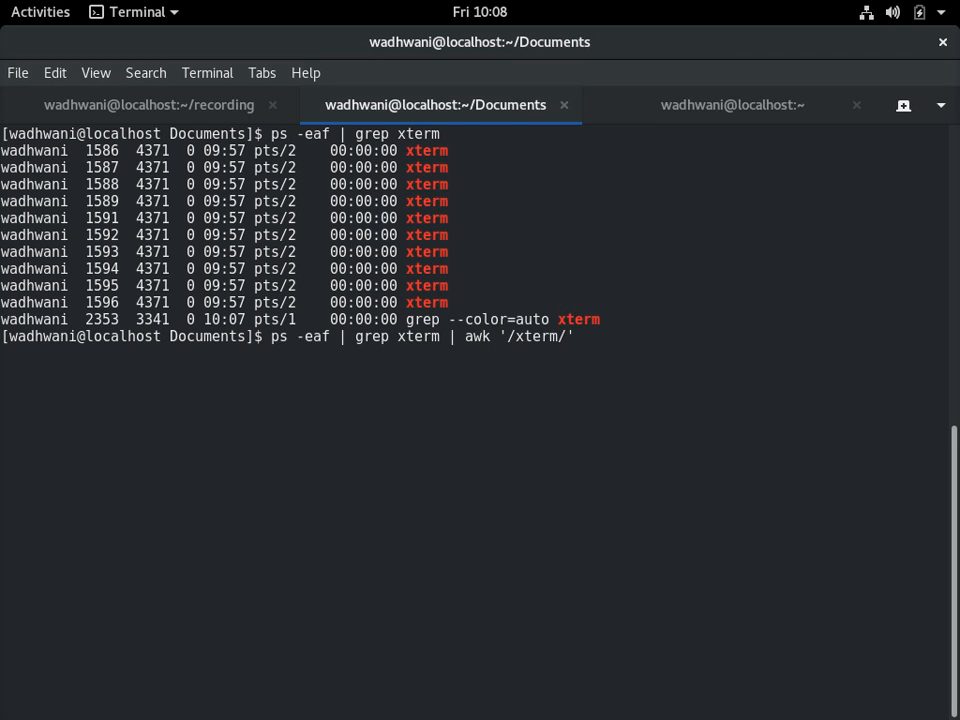
pyautogui.write('{')
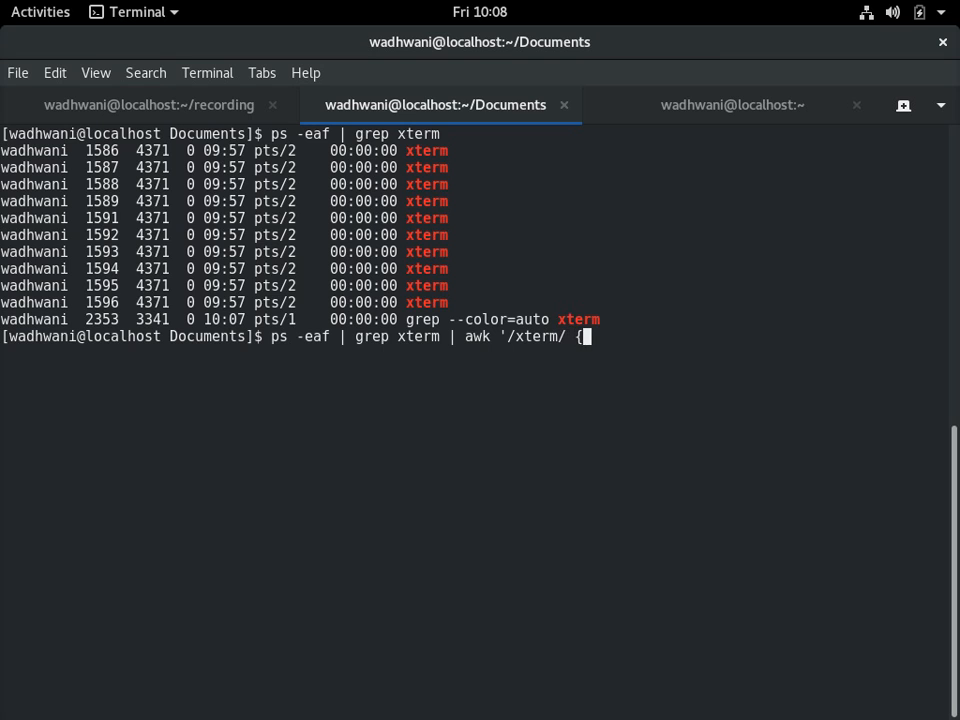
pyautogui.write('print')
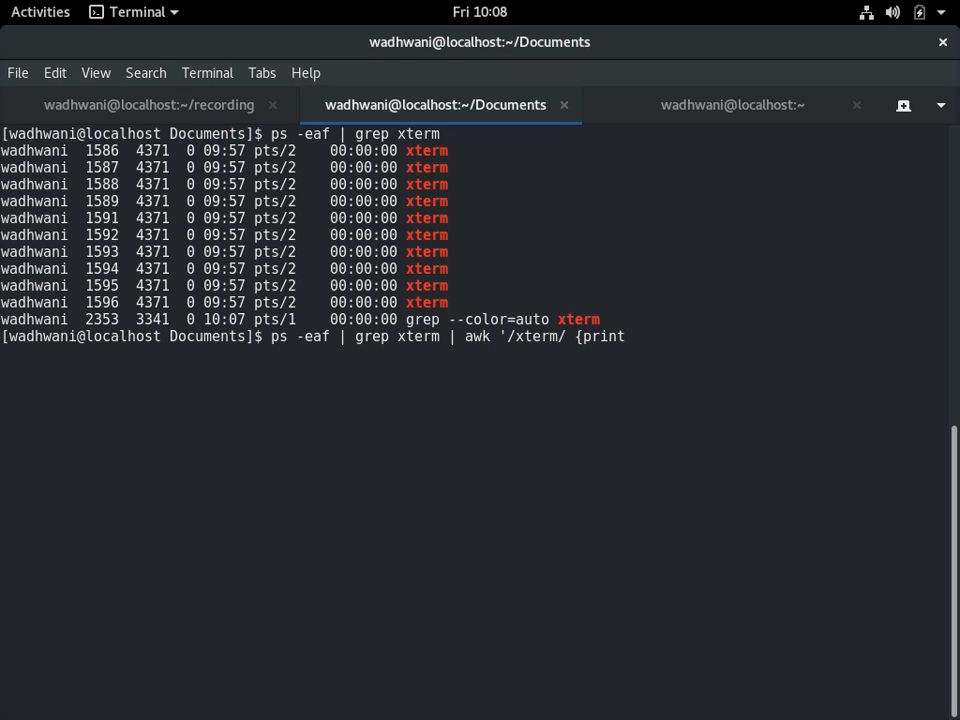
pyautogui.write('$')
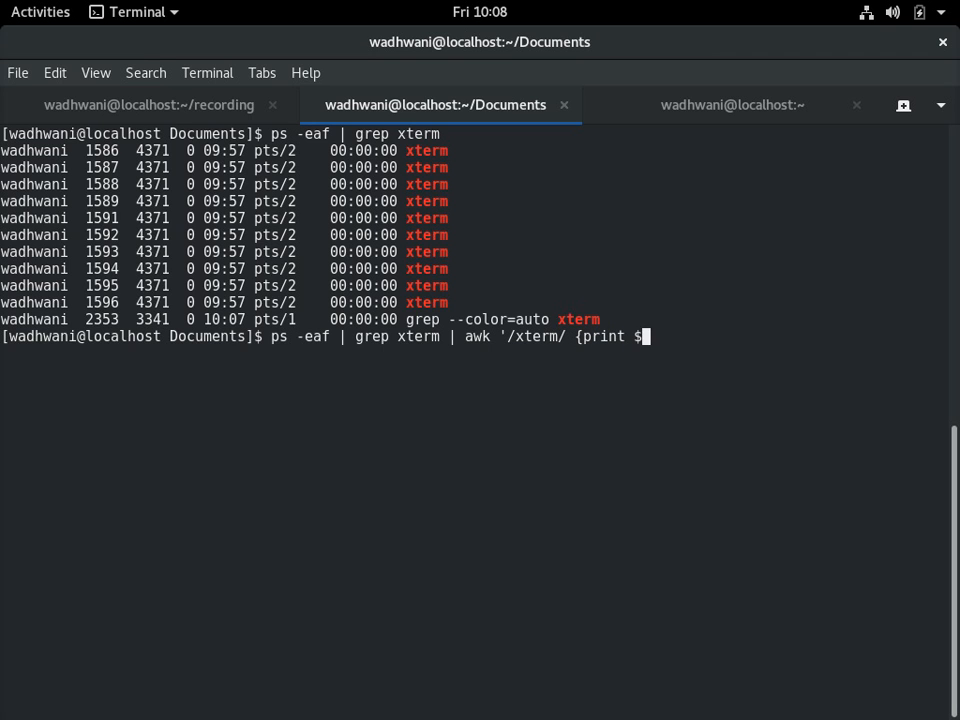
pyautogui.write('2')
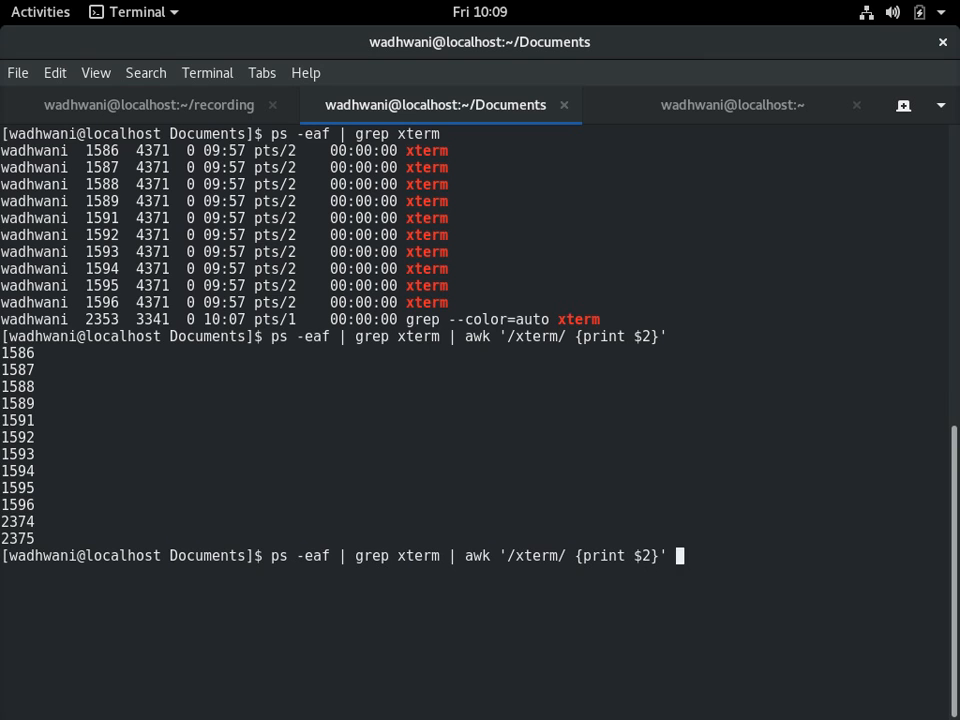
# Pipe the PIDs into xargs to kill the xterm processes
pyautogui.write('|')
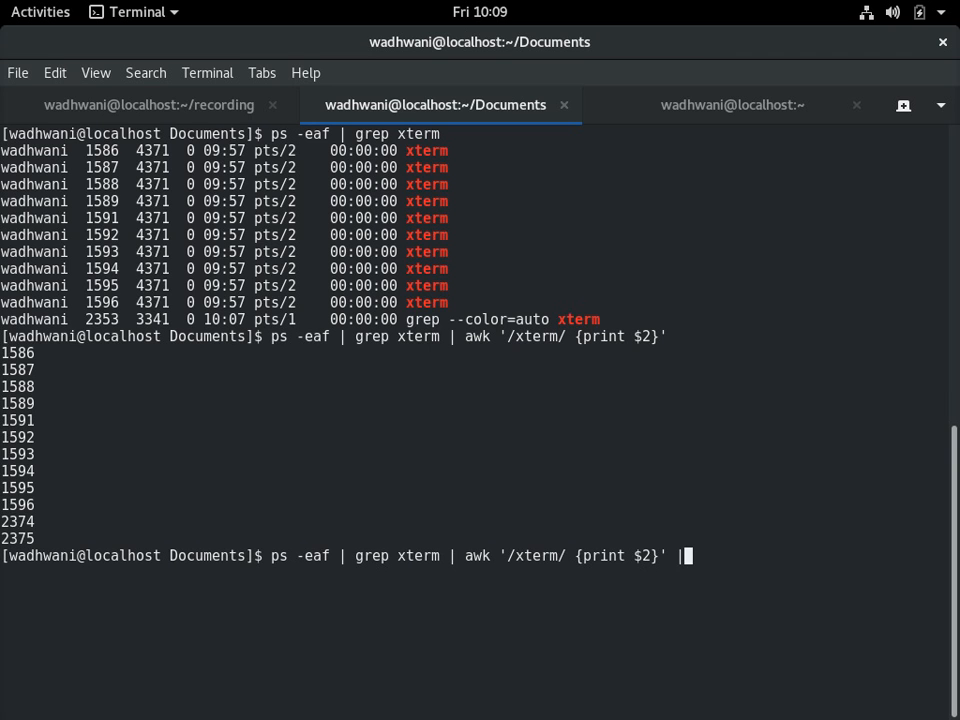
pyautogui.write('xargs kill -9')
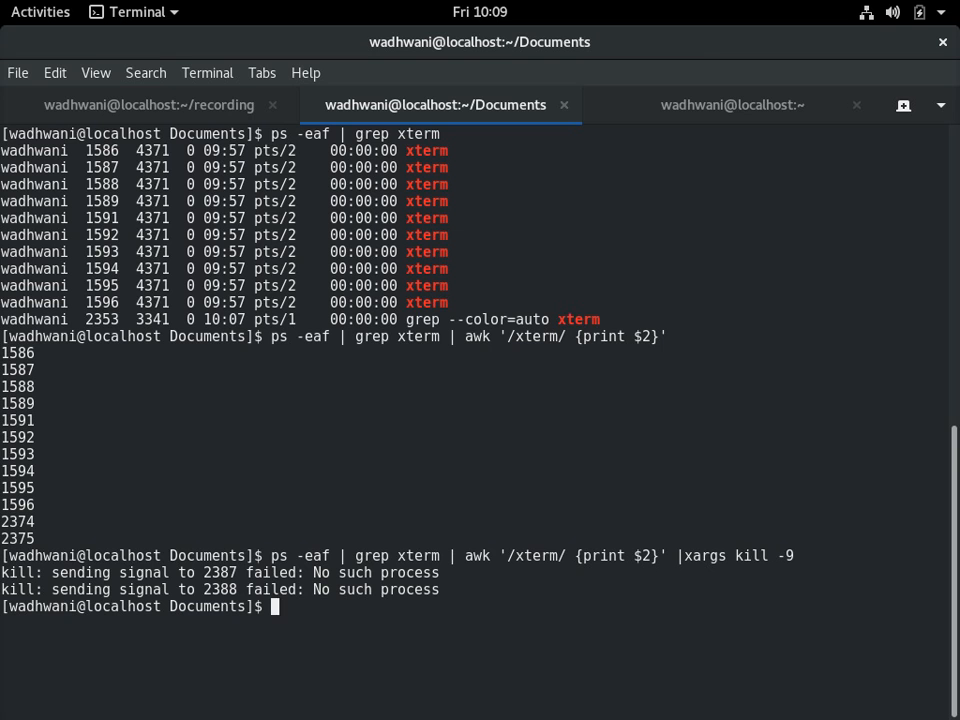
# Run ps -eaf | grep xterm and confirm only the grep line itself still matches
pyautogui.write('ps -eaf | grep xterm')
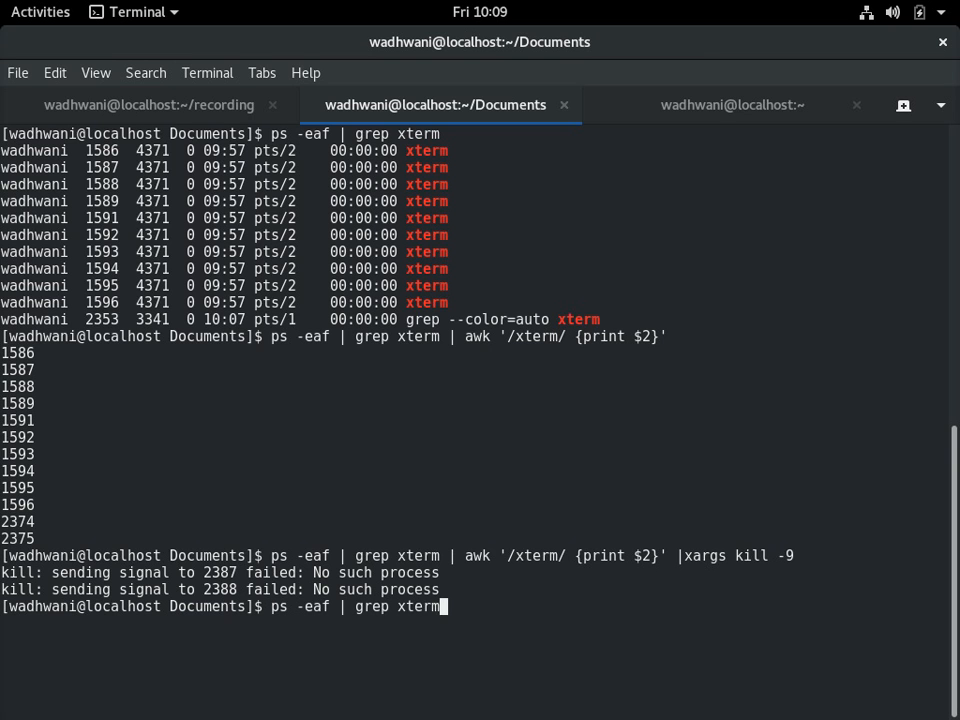
pyautogui.press('Return')
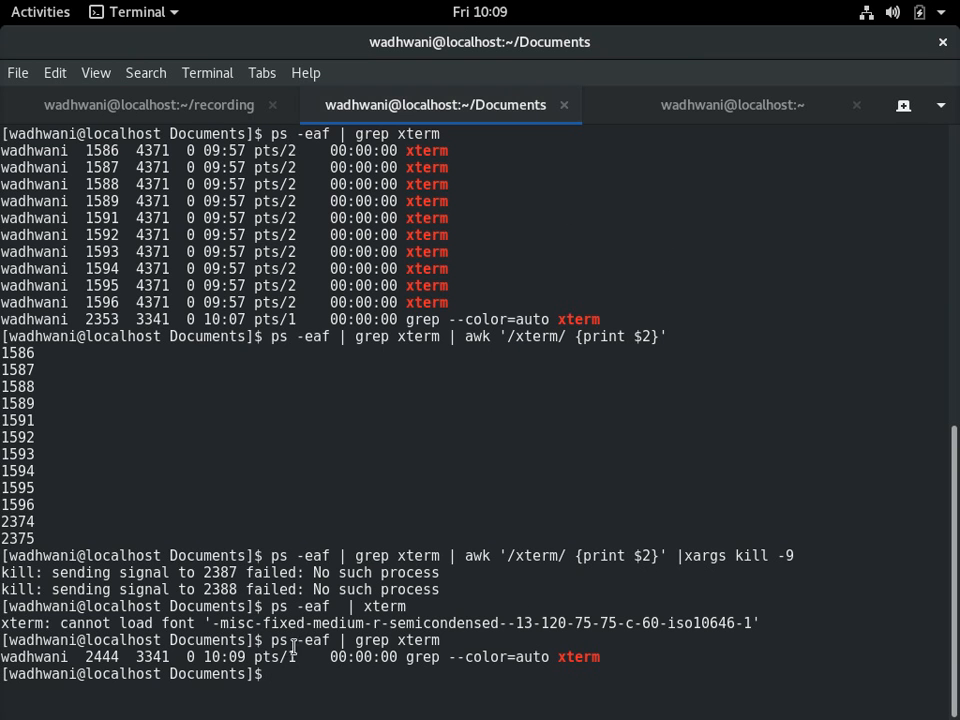
pyautogui.doubleClick(420, 656)
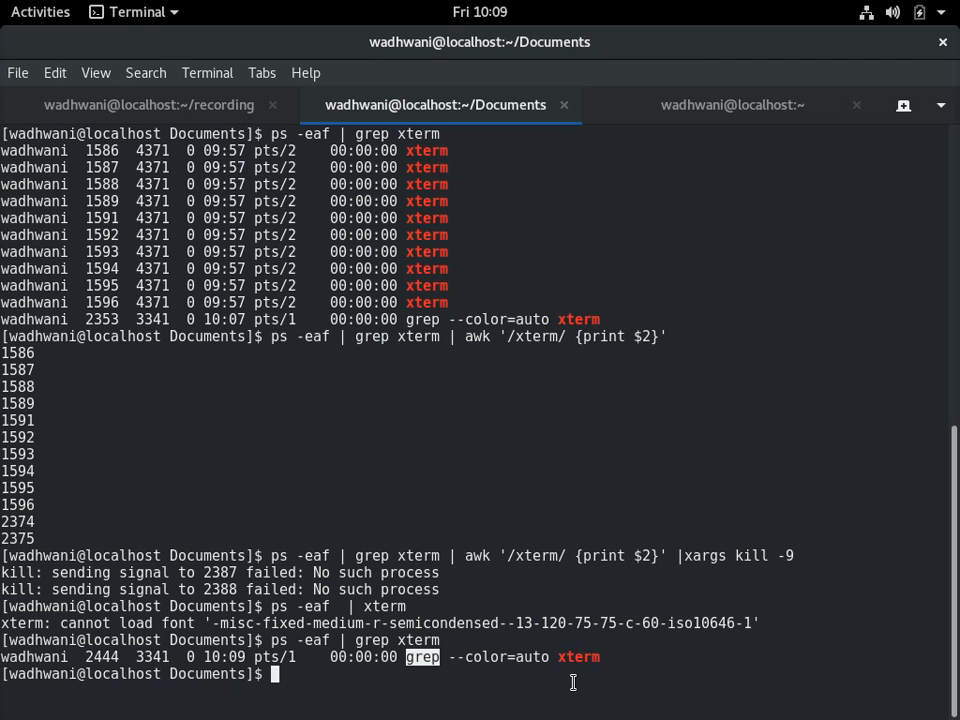
pyautogui.press('alt+Tab')
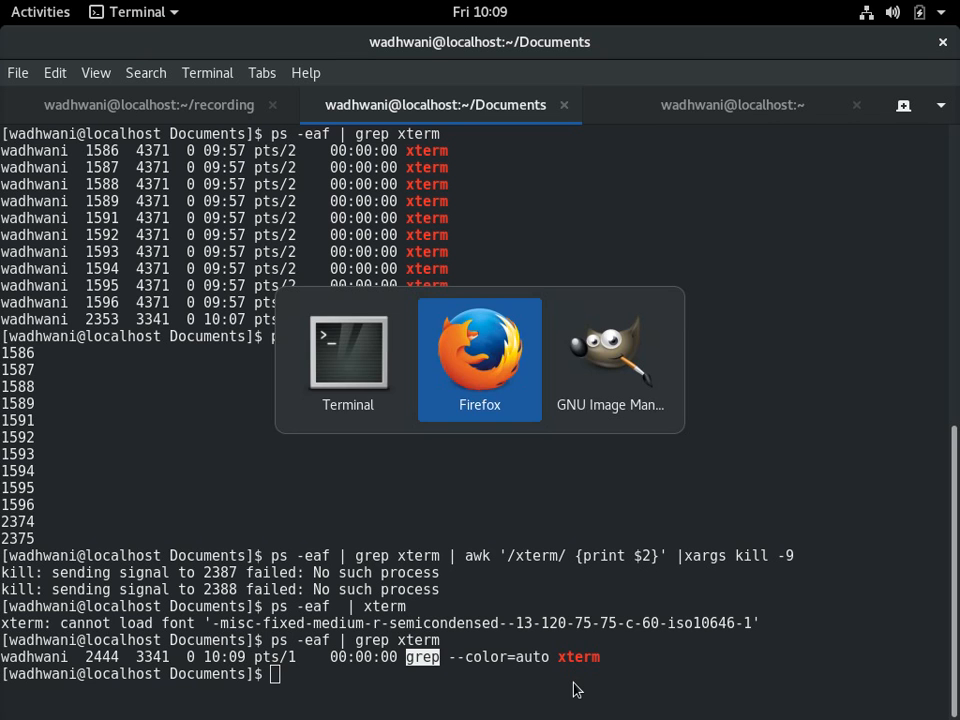
# Run awk '/Daniel/ {print $0}' saldata, printing Daniel Faviet 9000 and Danielle Greene 9500
pyautogui.click(480, 358)
pyautogui.write('a')
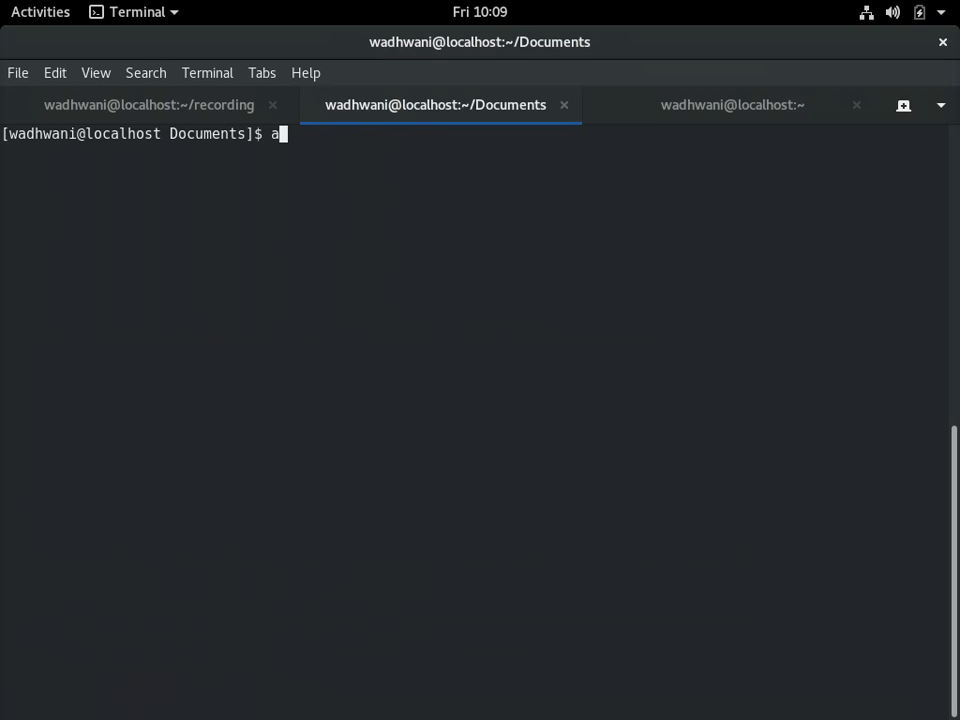
pyautogui.write("wk '")
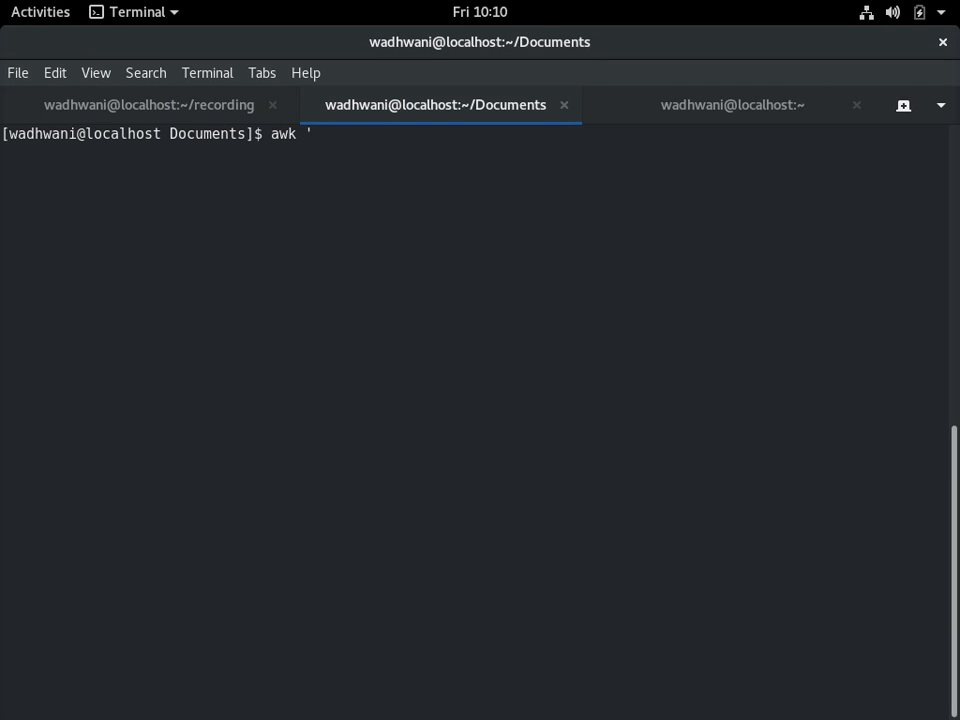
pyautogui.write('/')
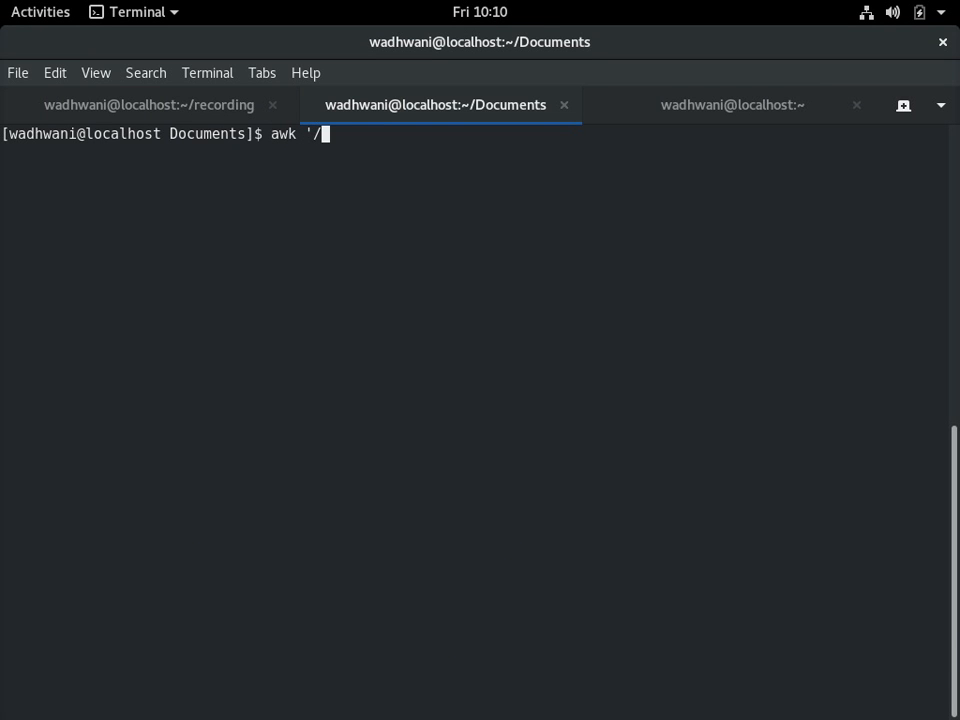
pyautogui.write('Da')
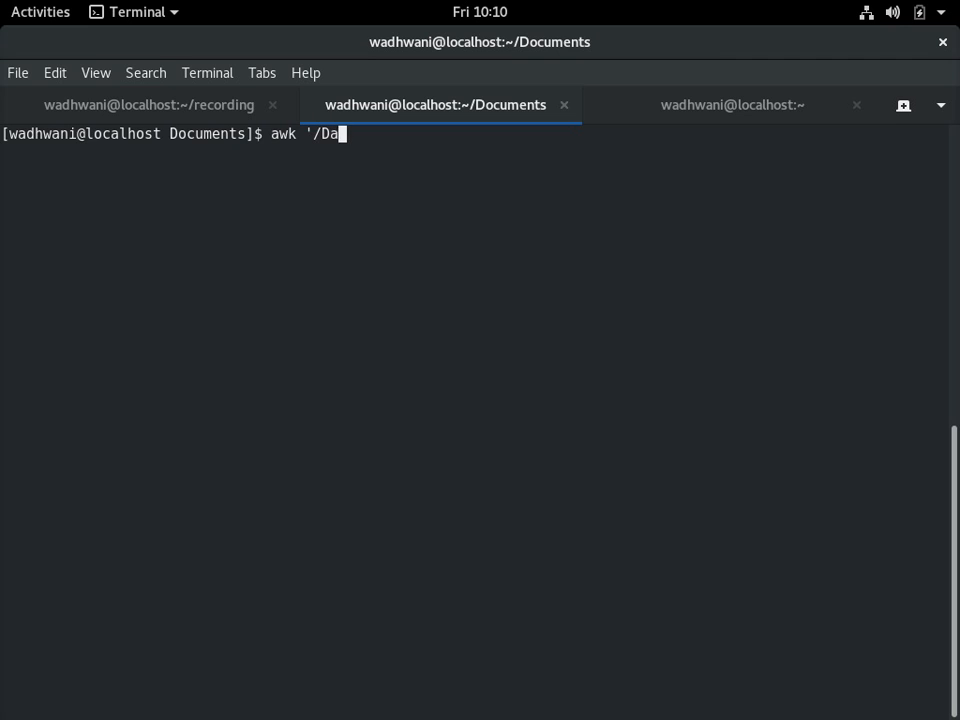
pyautogui.write('niel')
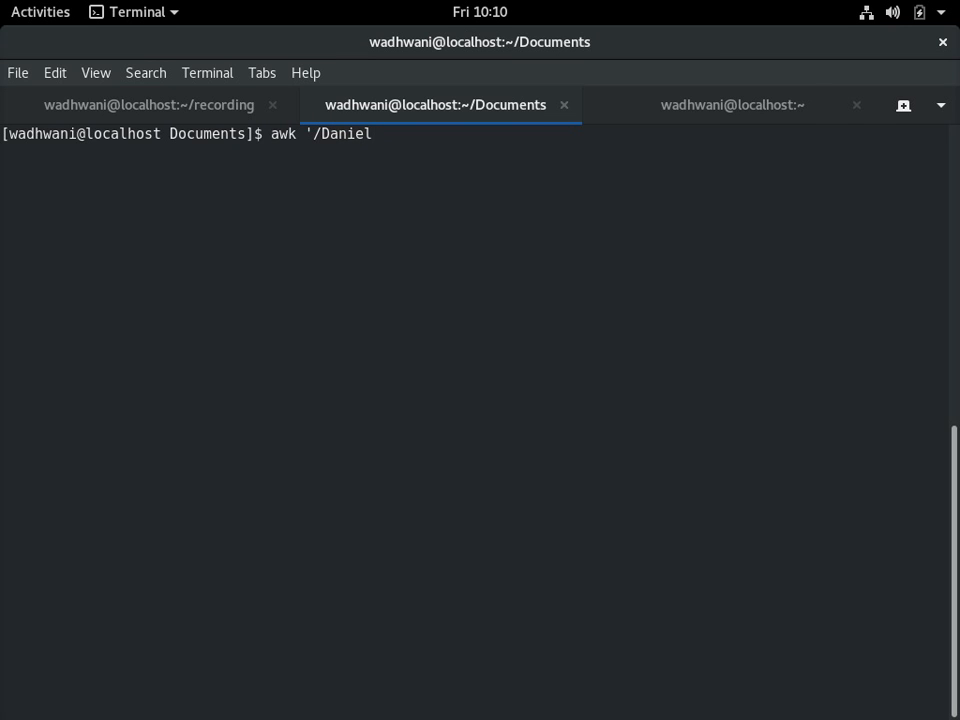
pyautogui.write('/ {')
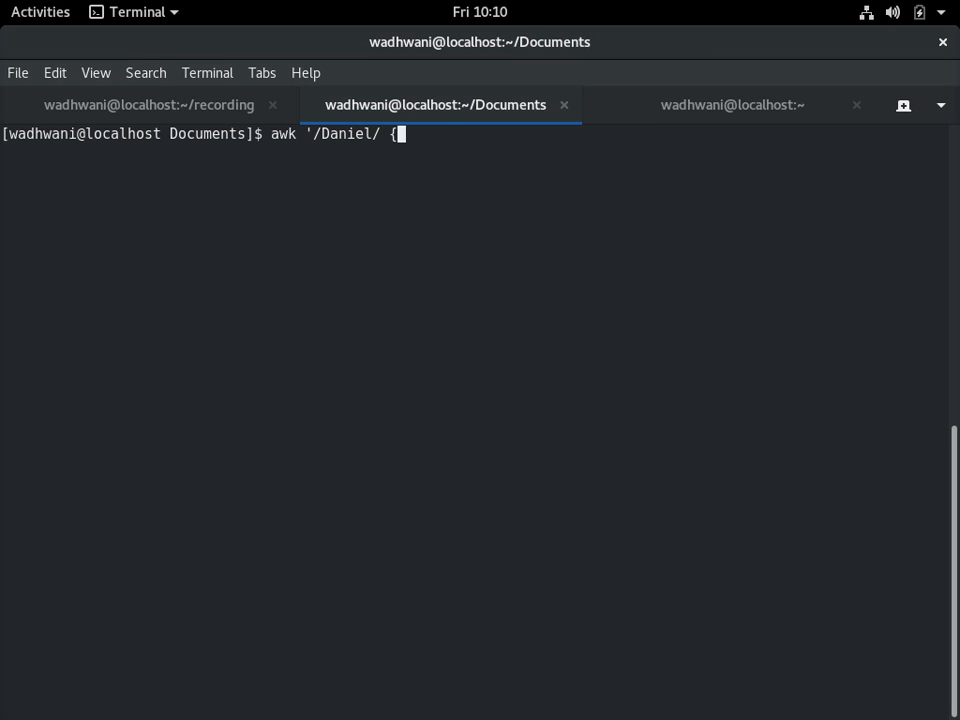
pyautogui.write('print')
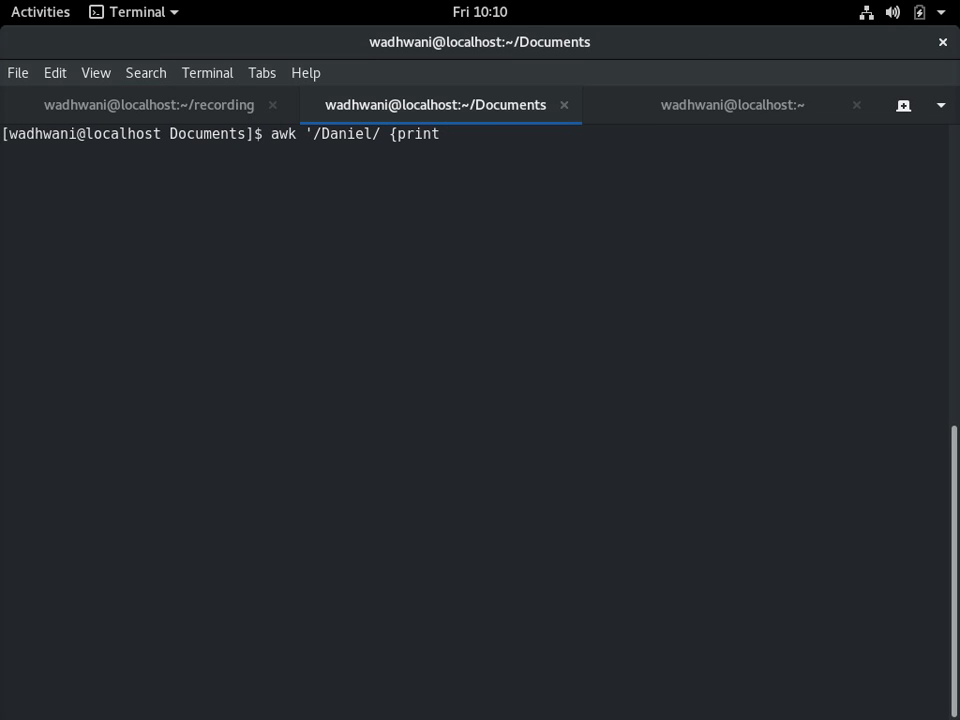
pyautogui.write('$0')
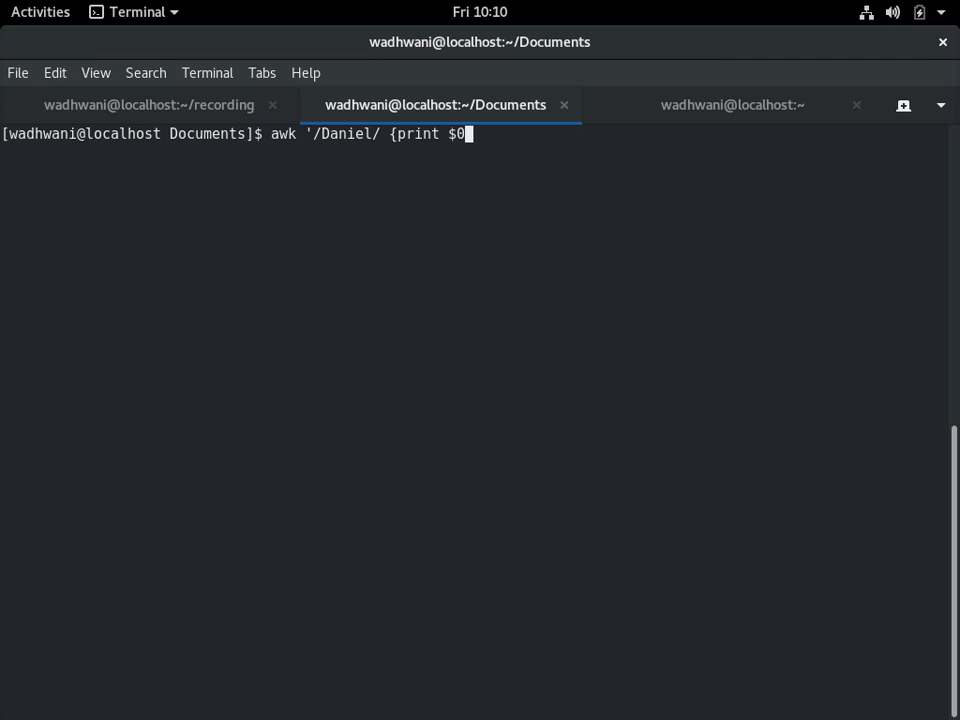
pyautogui.write("}'")
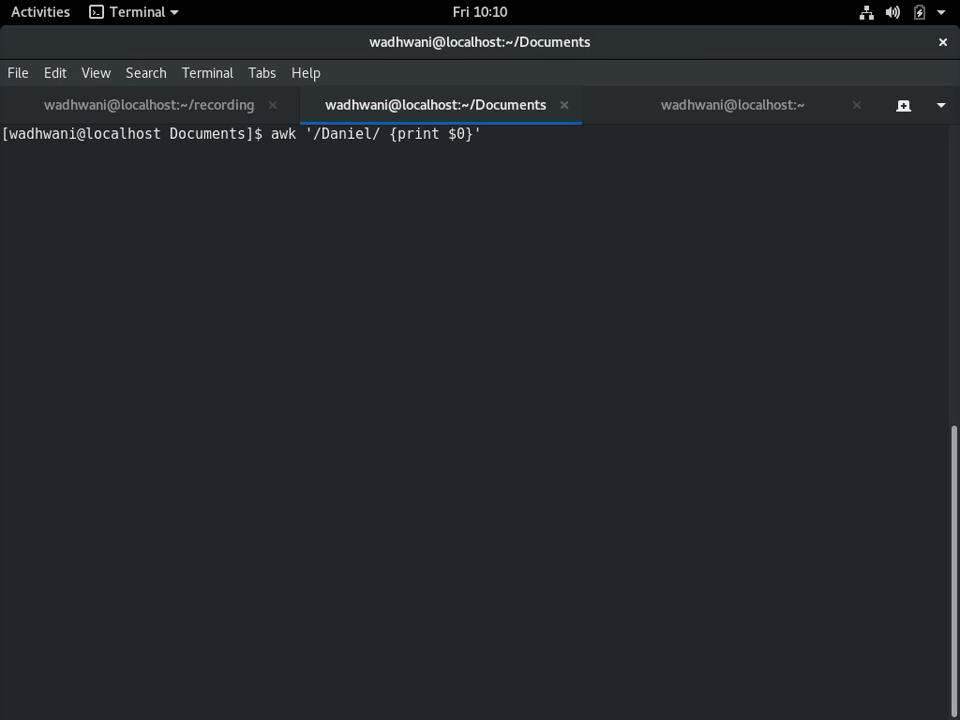
pyautogui.write('saldata')
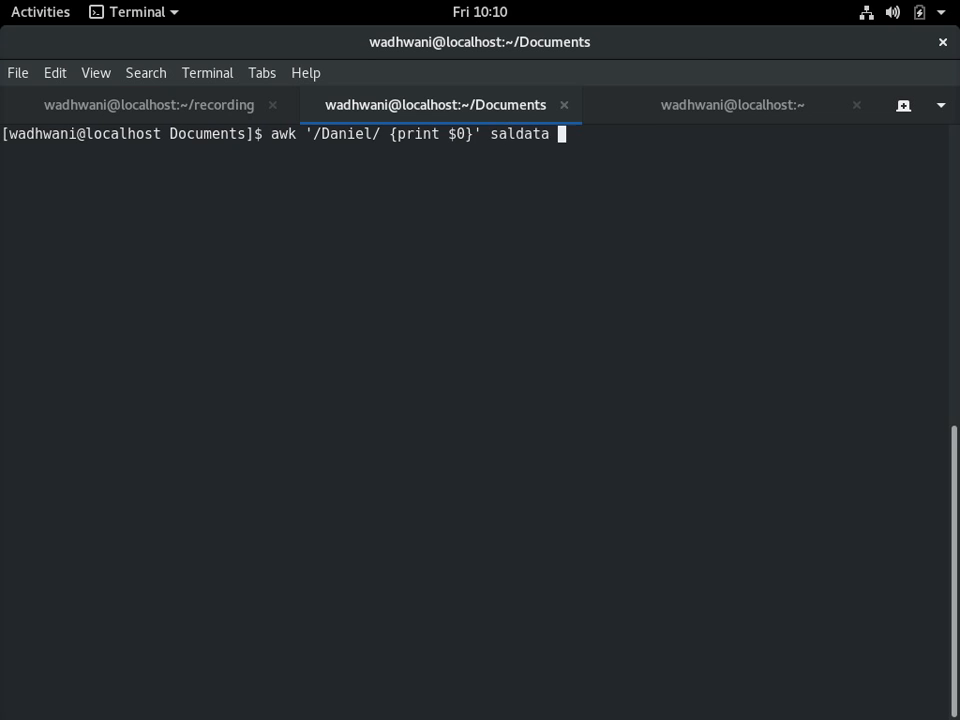
pyautogui.press('Return')
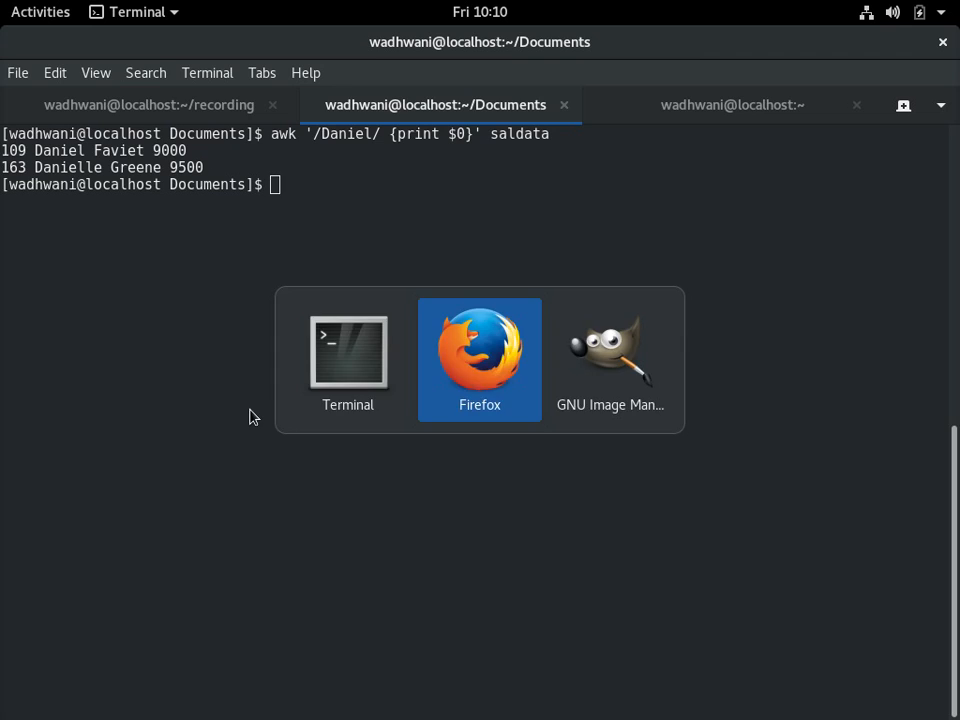
# Review the recap row's awk commands in cells C2 through F2, ending on the salary-over-10000 filter
pyautogui.click(480, 360)
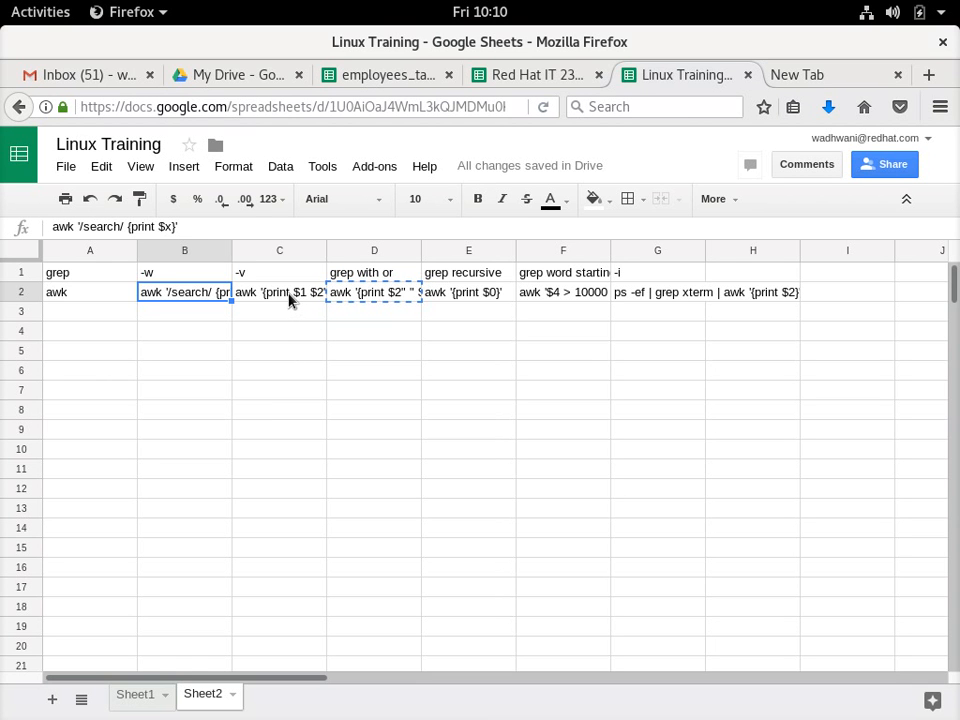
pyautogui.click(280, 292)
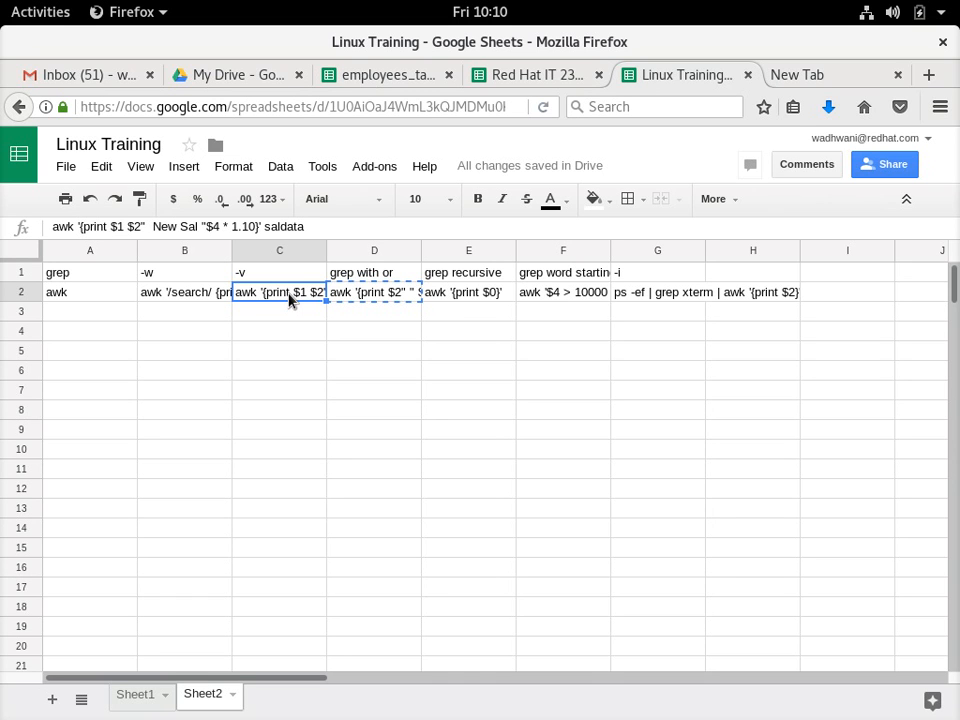
pyautogui.moveTo(340, 302)
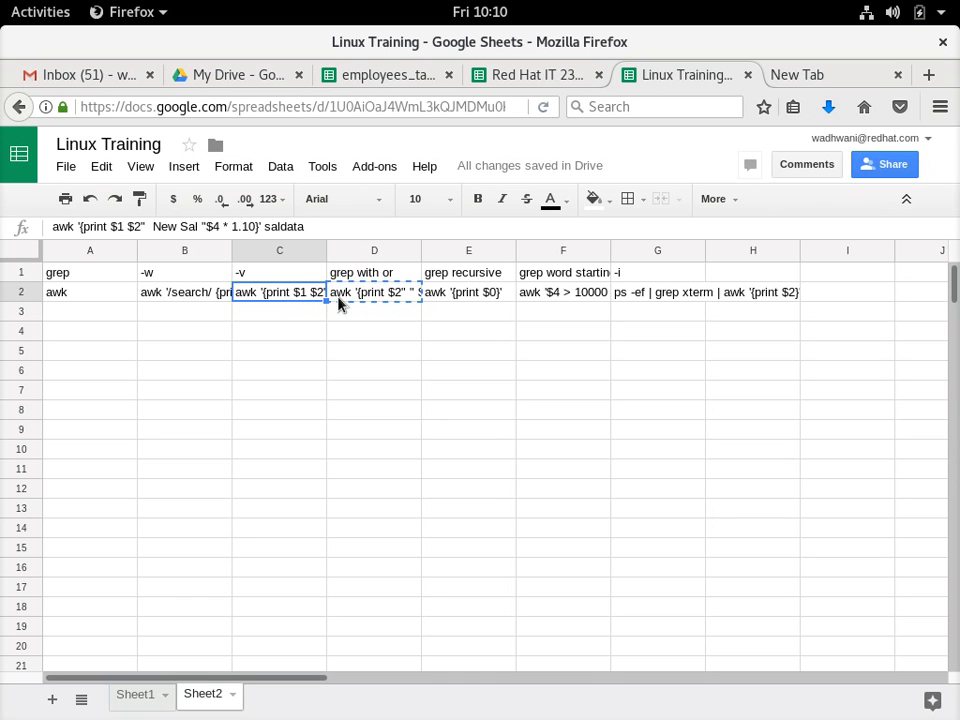
pyautogui.click(374, 292)
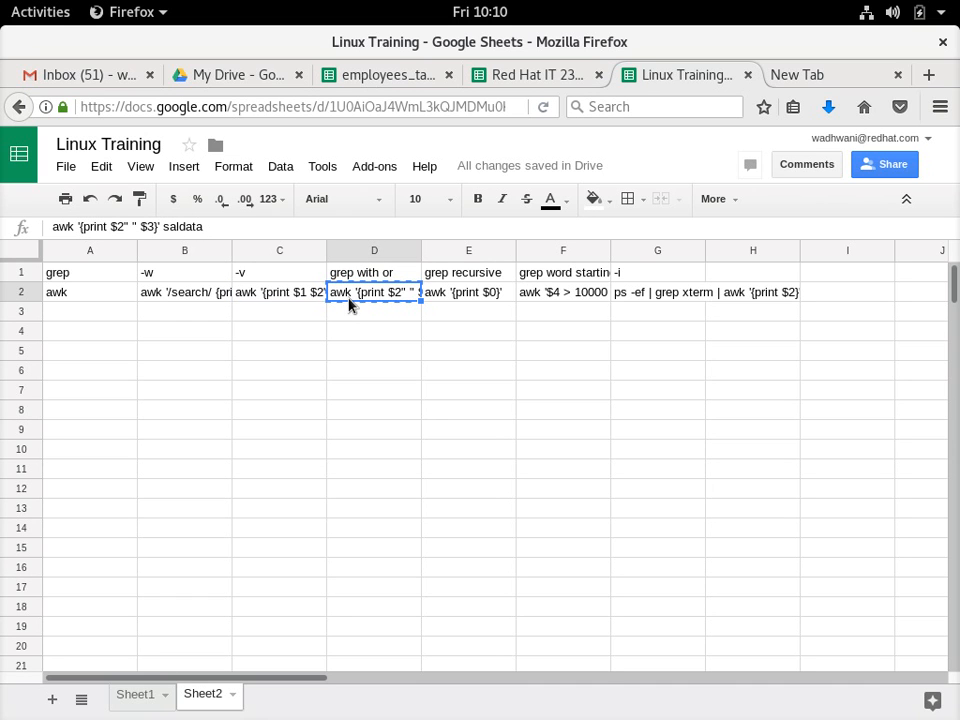
pyautogui.moveTo(418, 284)
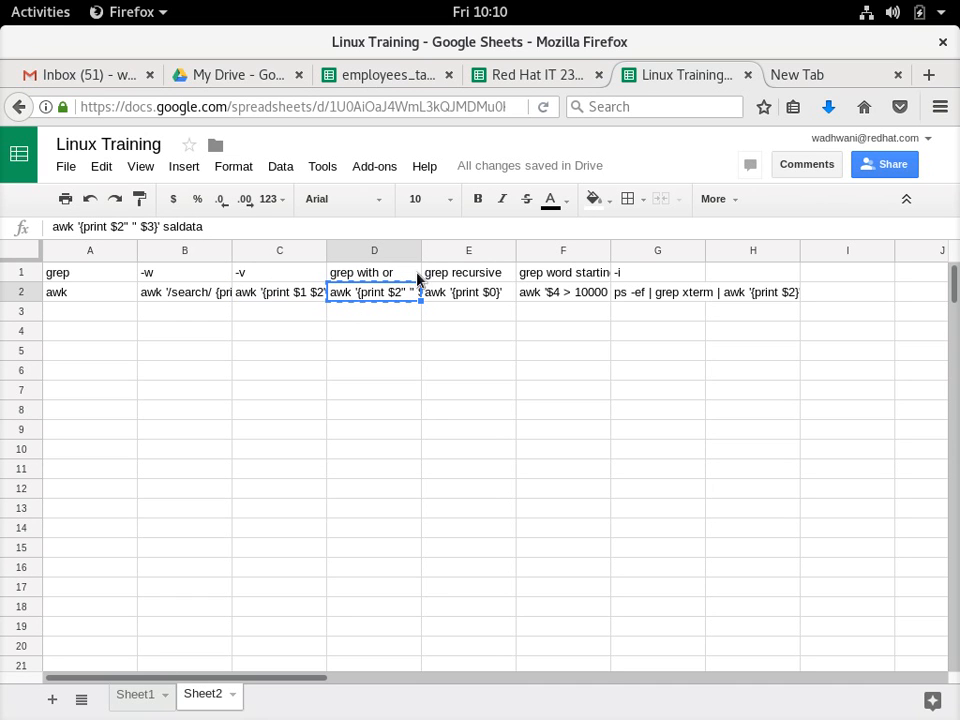
pyautogui.click(468, 292)
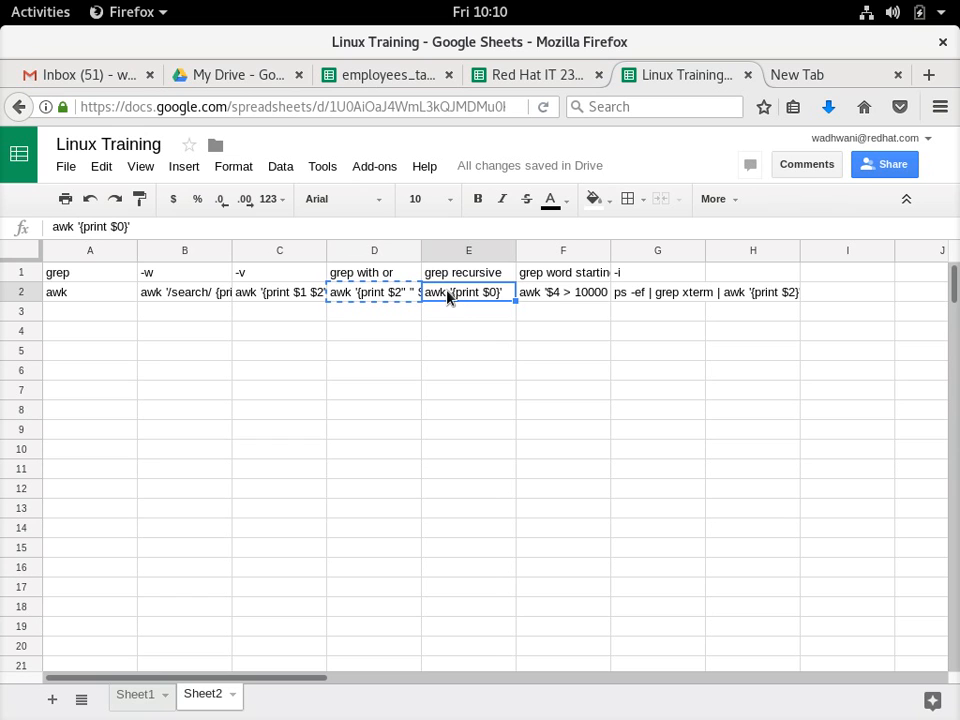
pyautogui.click(564, 292)
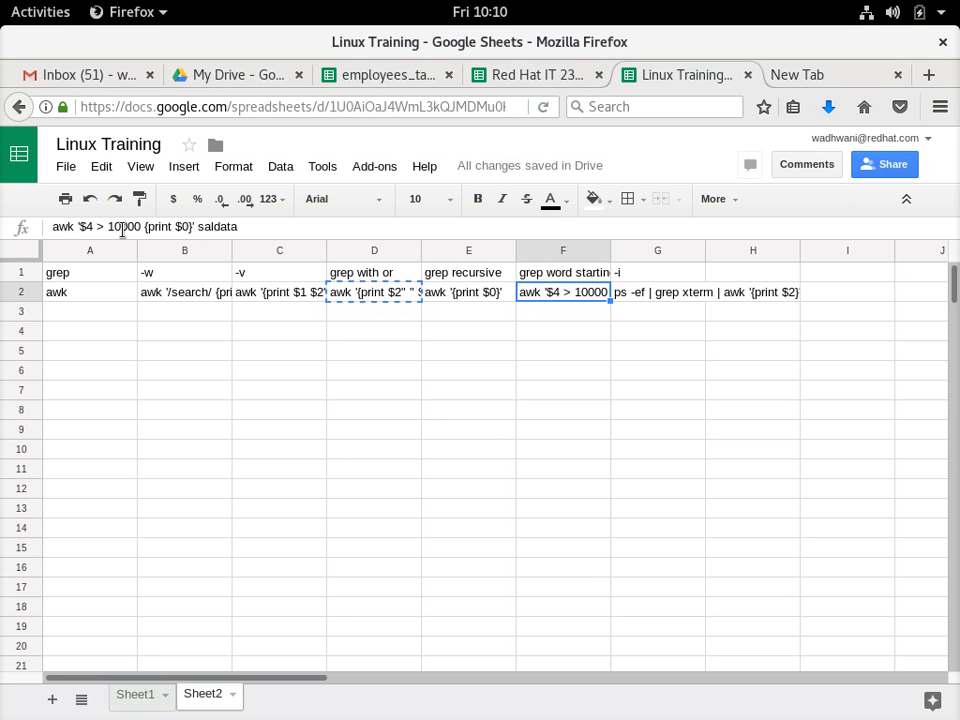
pyautogui.click(564, 292)
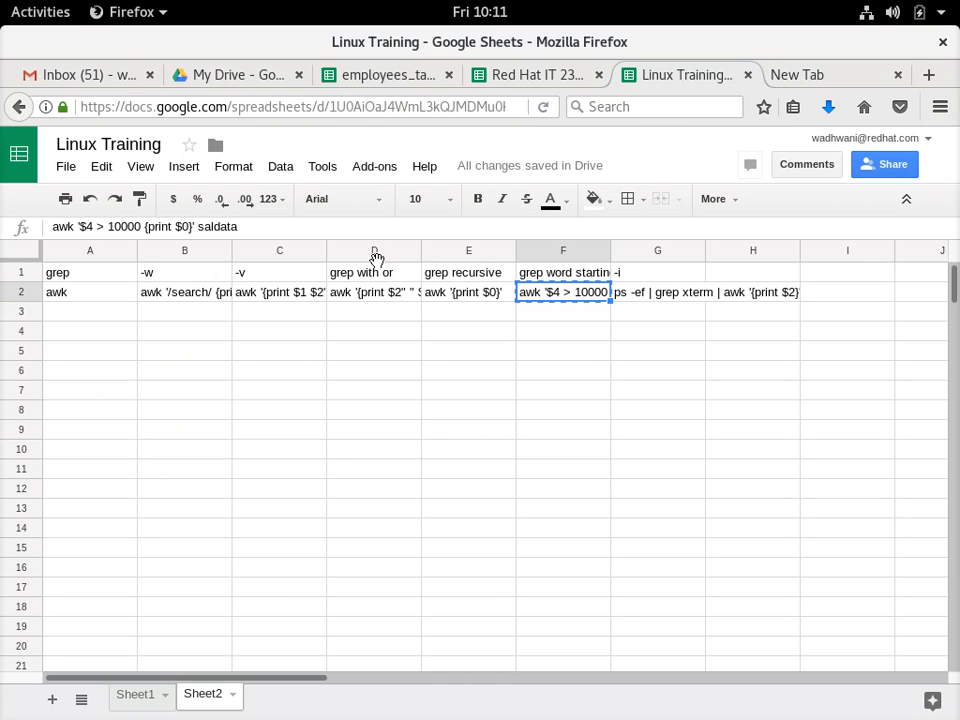
pyautogui.moveTo(624, 302)
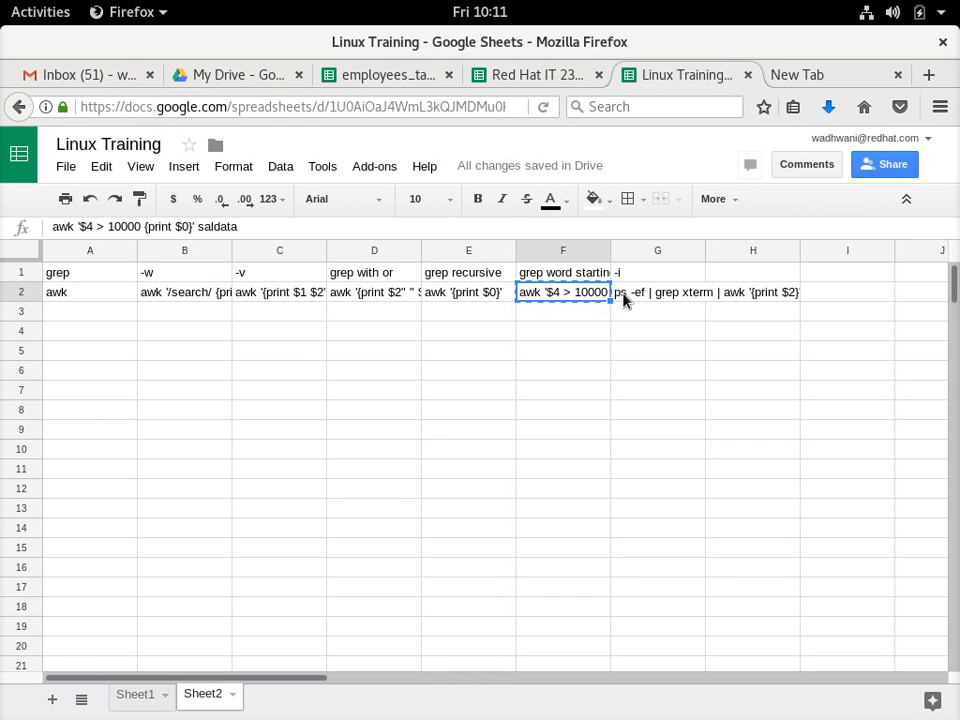